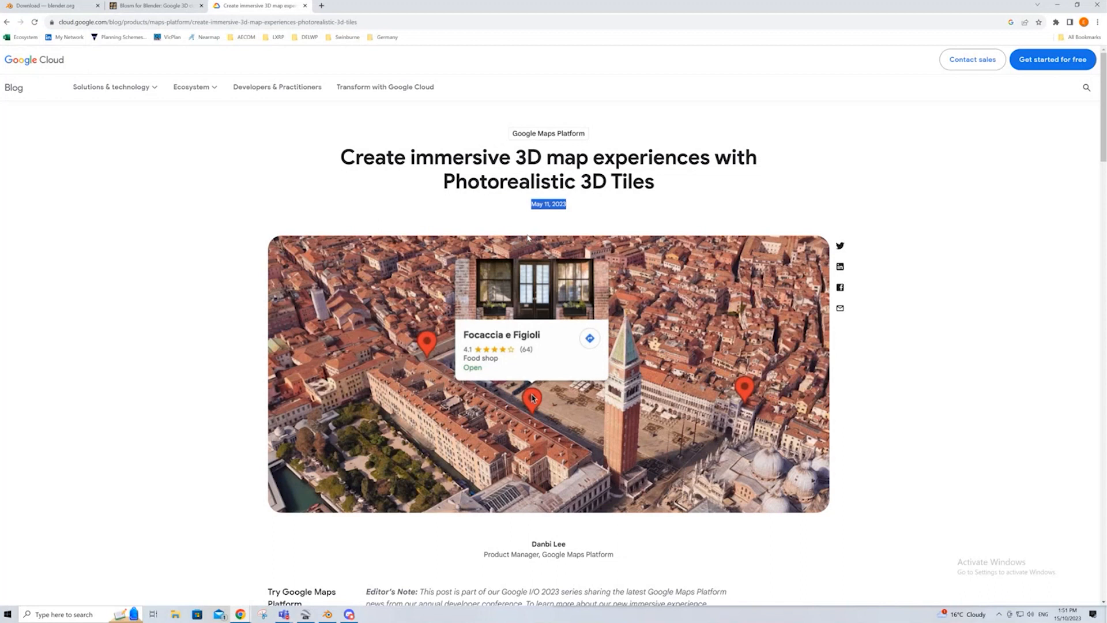
pyautogui.moveTo(669, 452)
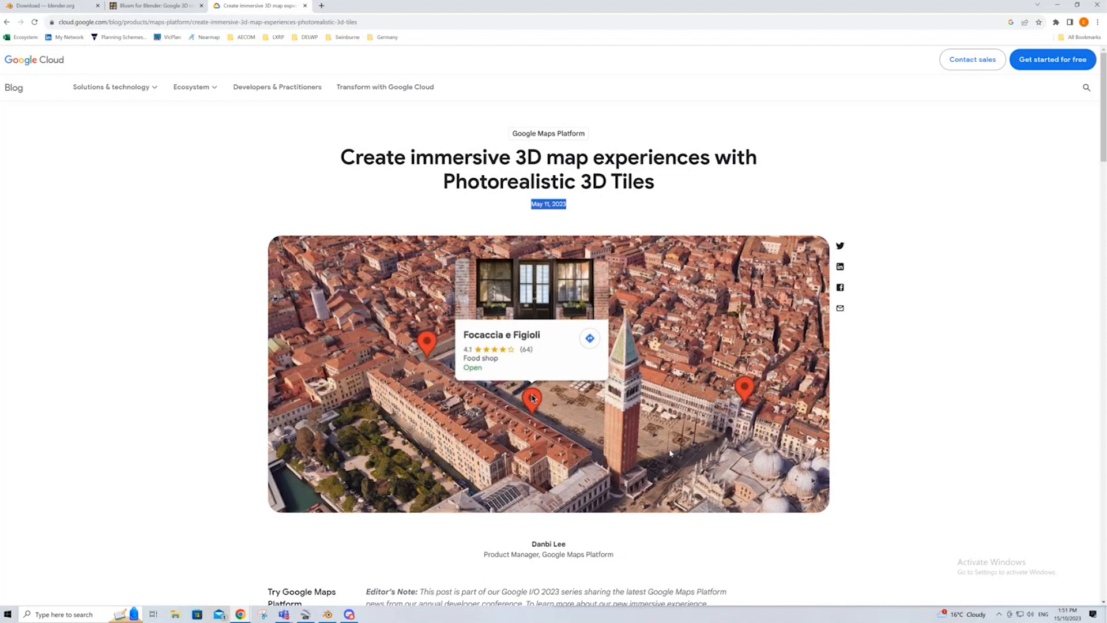
# Scroll through the Blender download page.
pyautogui.scroll(-3)
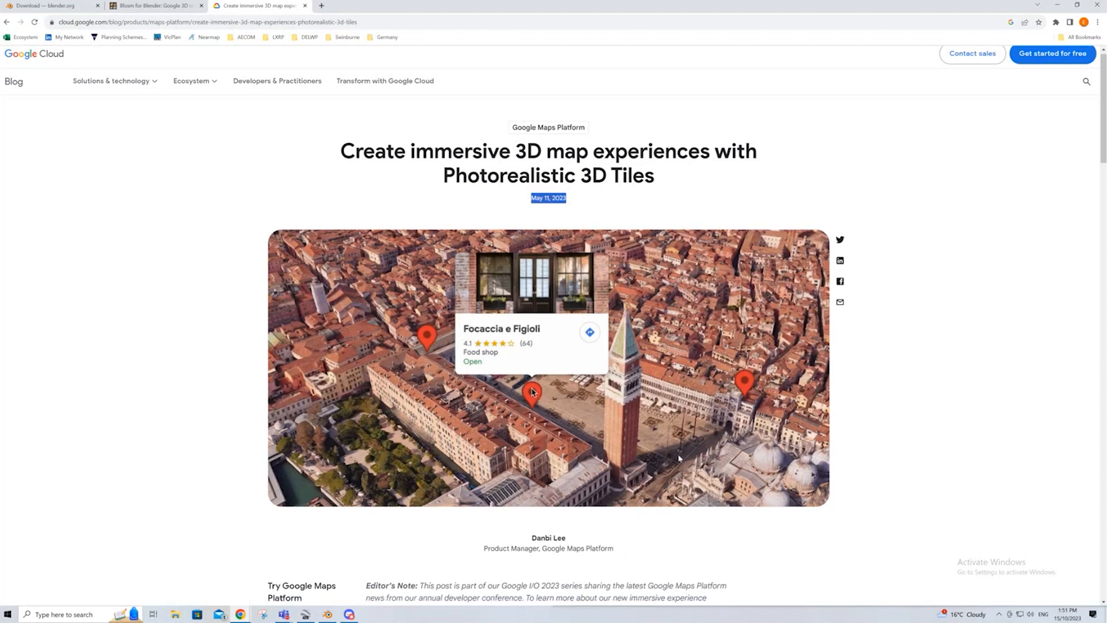
pyautogui.scroll(-3)
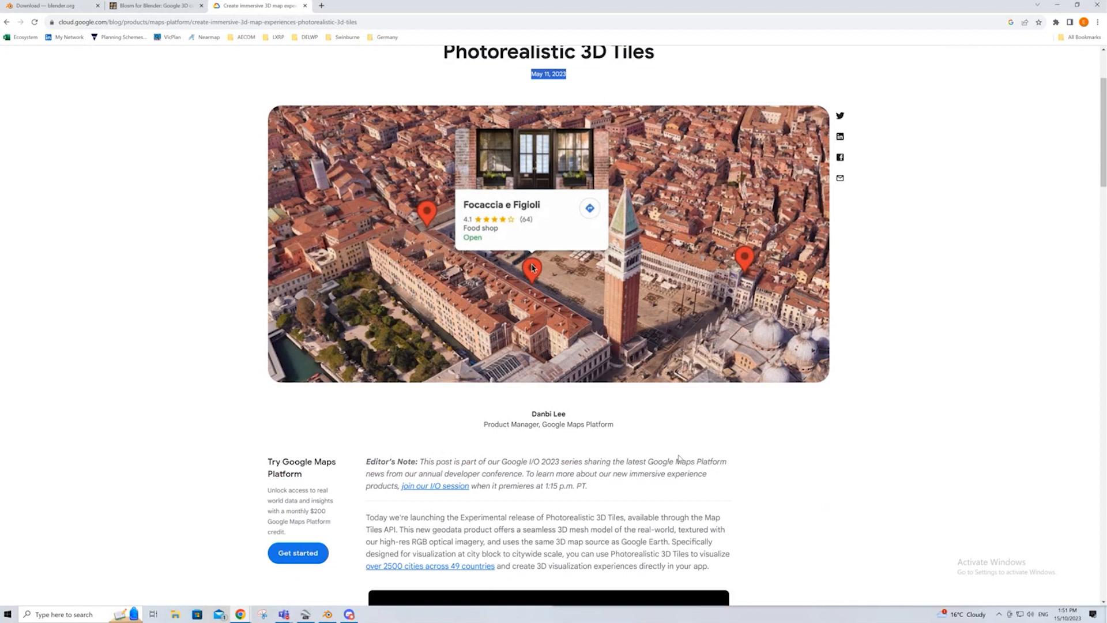
pyautogui.scroll(-3)
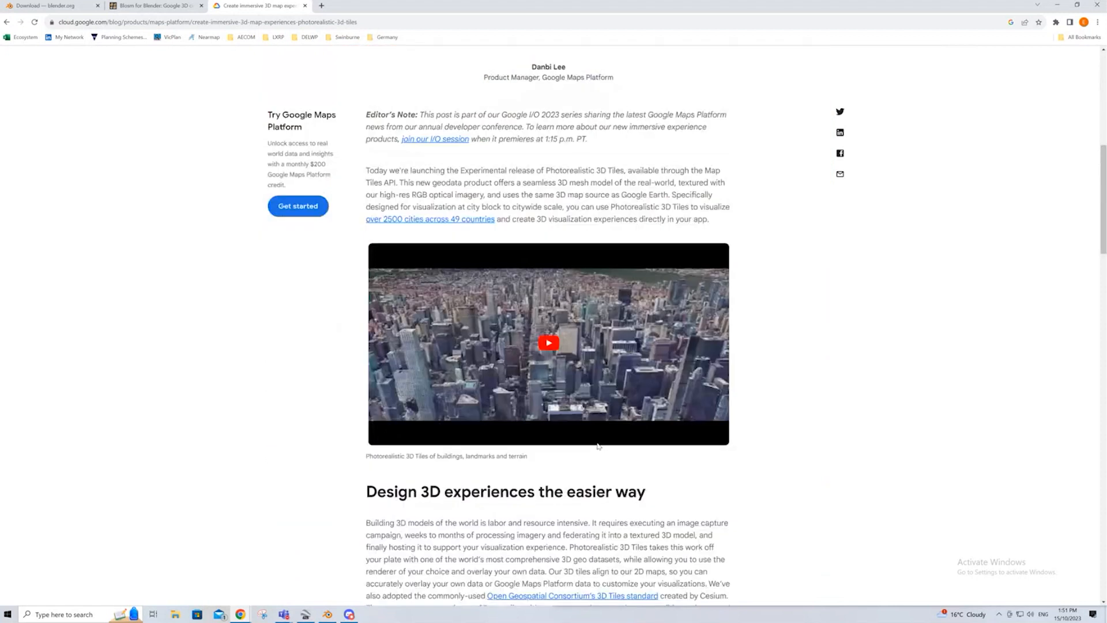
pyautogui.moveTo(265, 421)
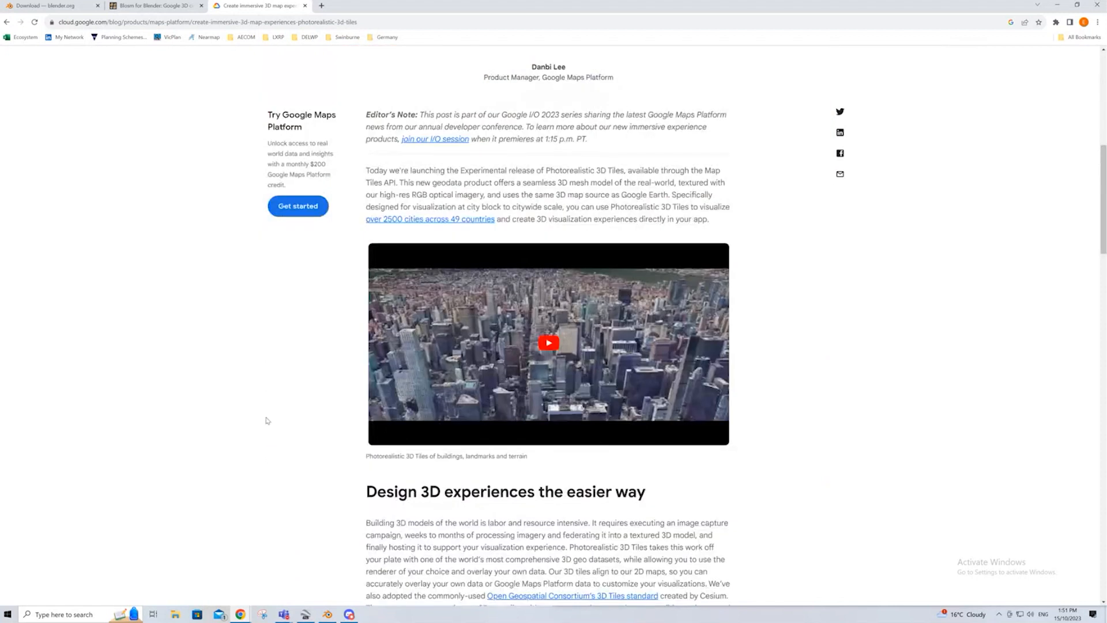
pyautogui.scroll(-3)
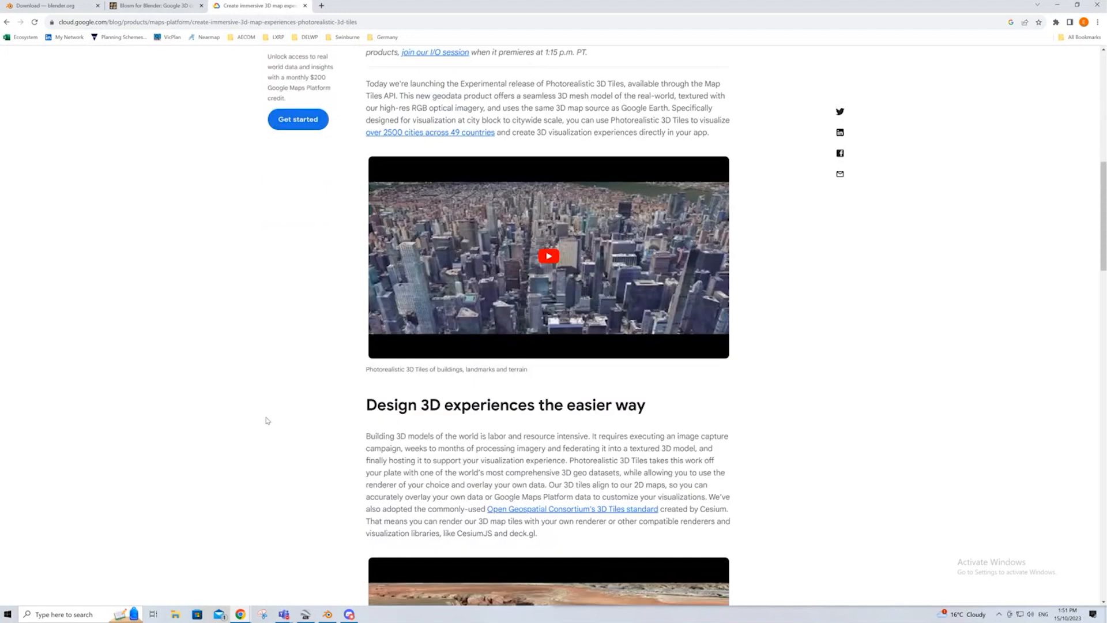
pyautogui.scroll(-3)
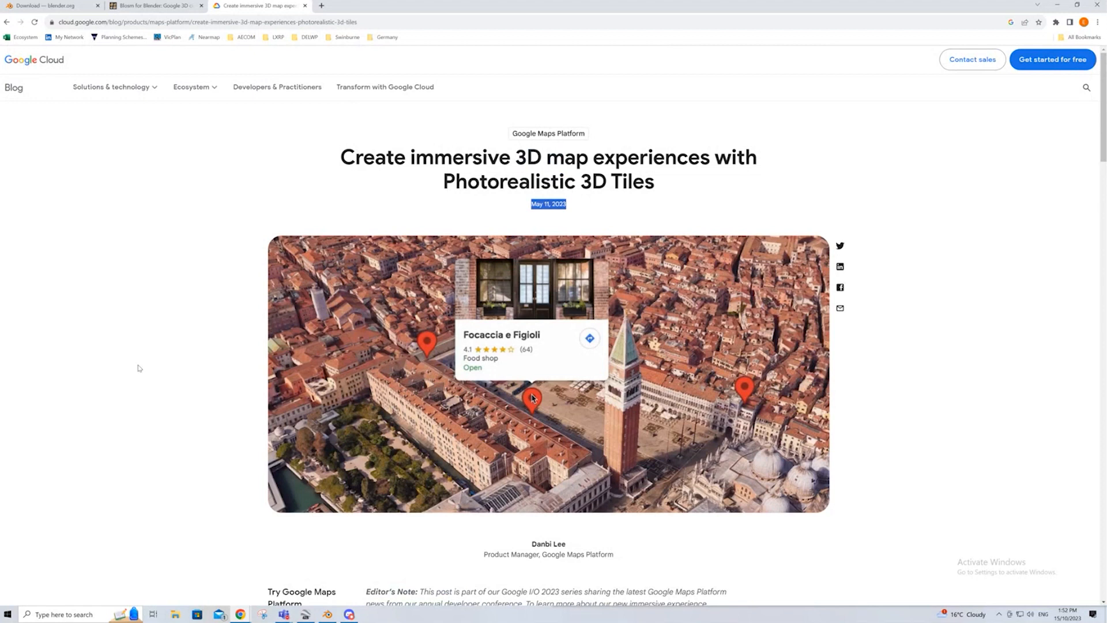
pyautogui.moveTo(284, 303)
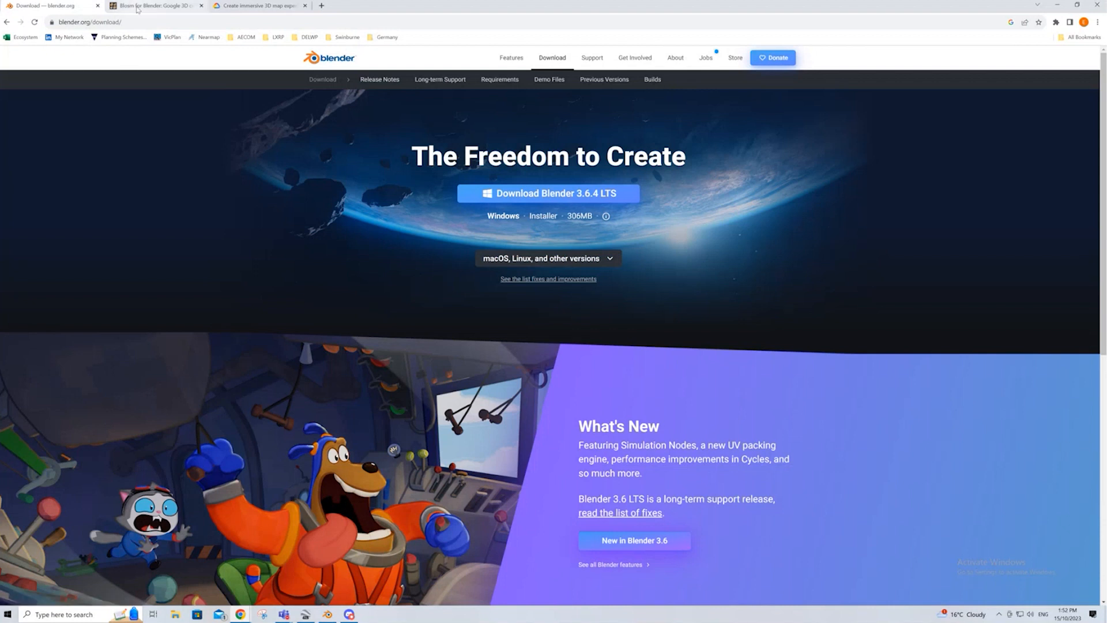
# Switch to the Blosm for Blender Gumroad product page and scroll its description.
pyautogui.click(153, 6)
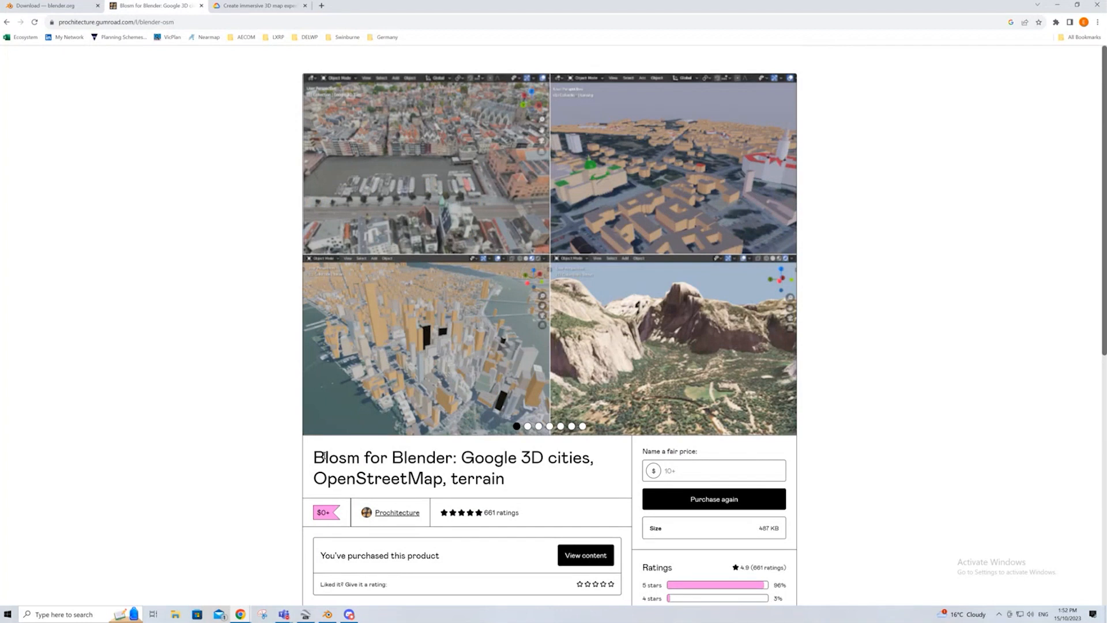
pyautogui.scroll(-3)
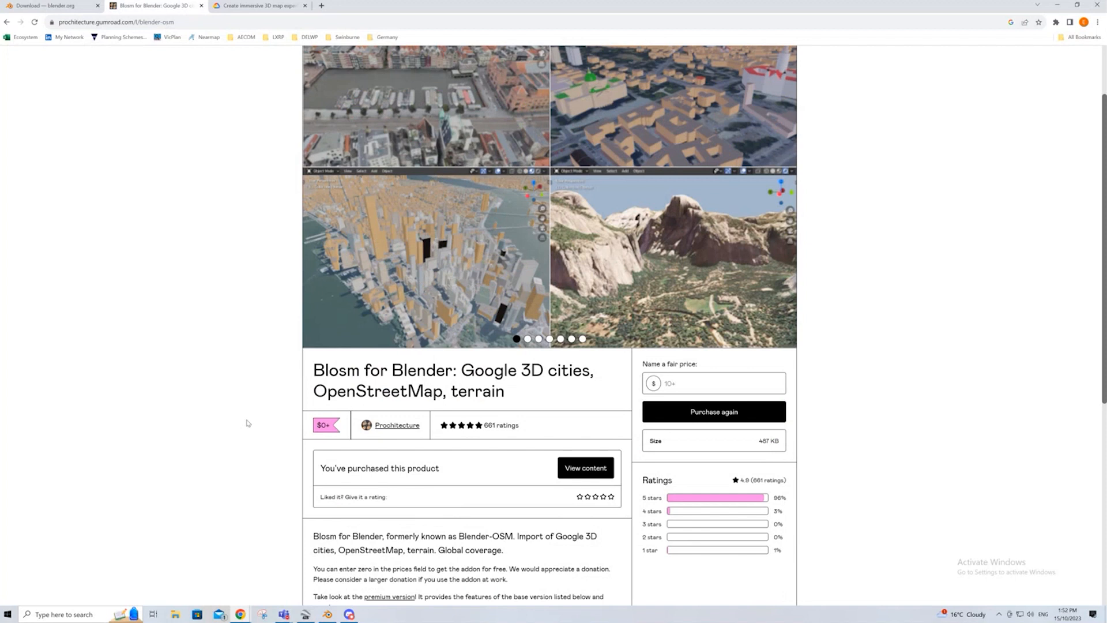
pyautogui.scroll(-3)
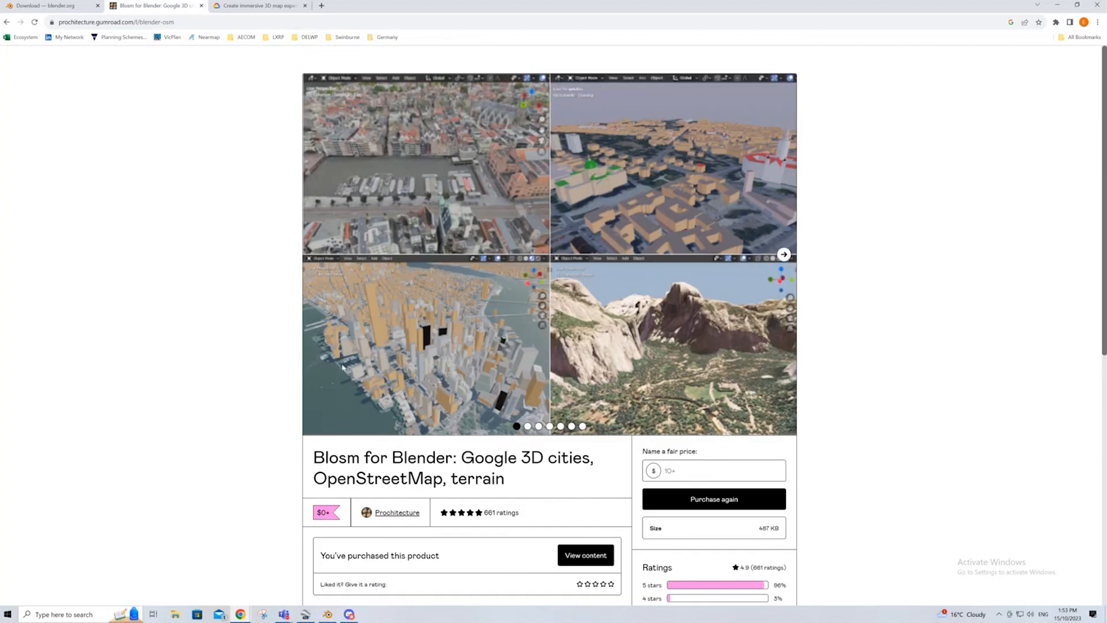
pyautogui.moveTo(415, 276)
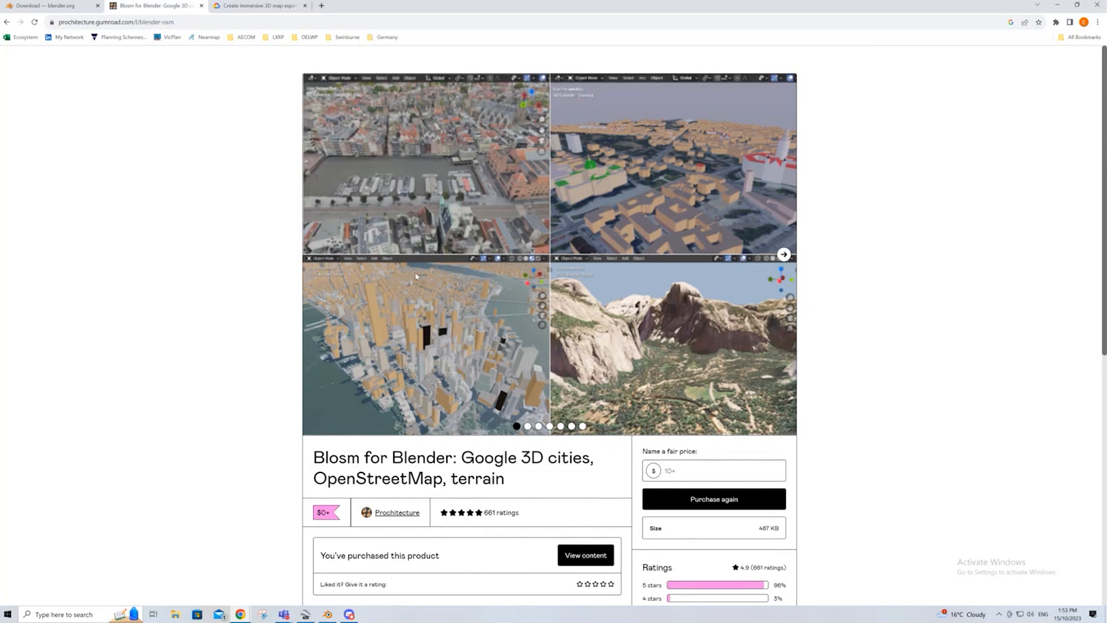
pyautogui.moveTo(667, 438)
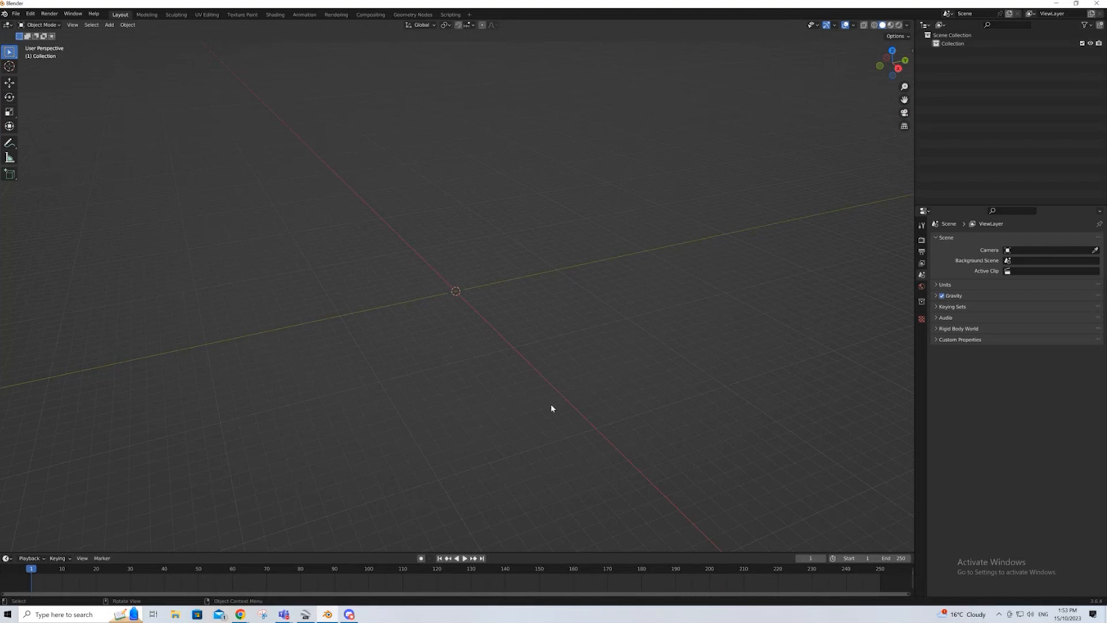
pyautogui.moveTo(258, 249)
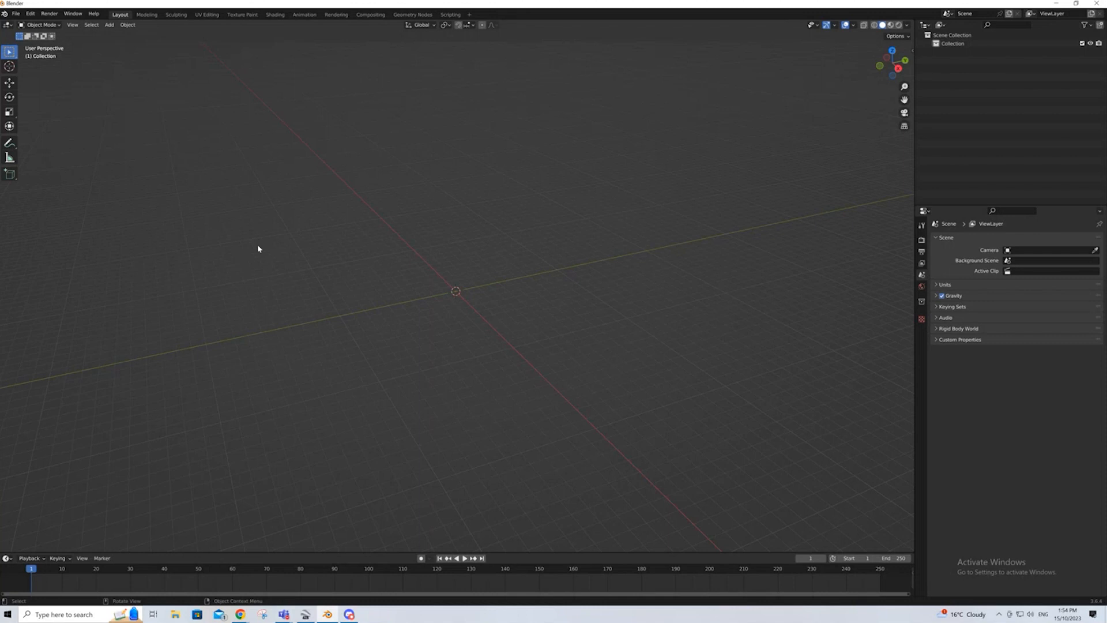
pyautogui.moveTo(81, 182)
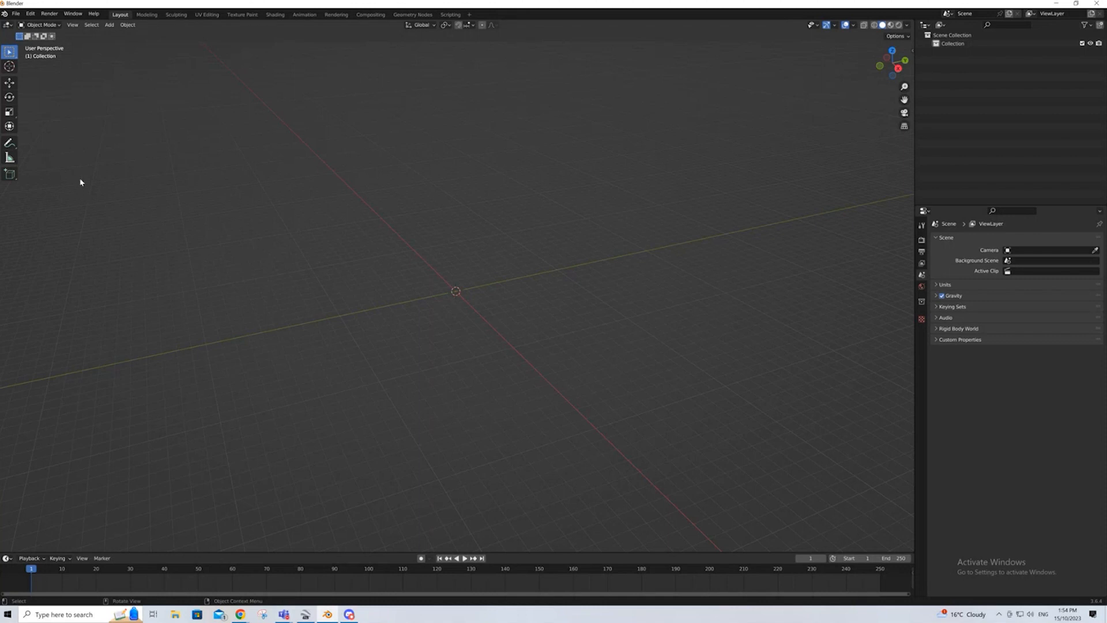
pyautogui.moveTo(305, 284)
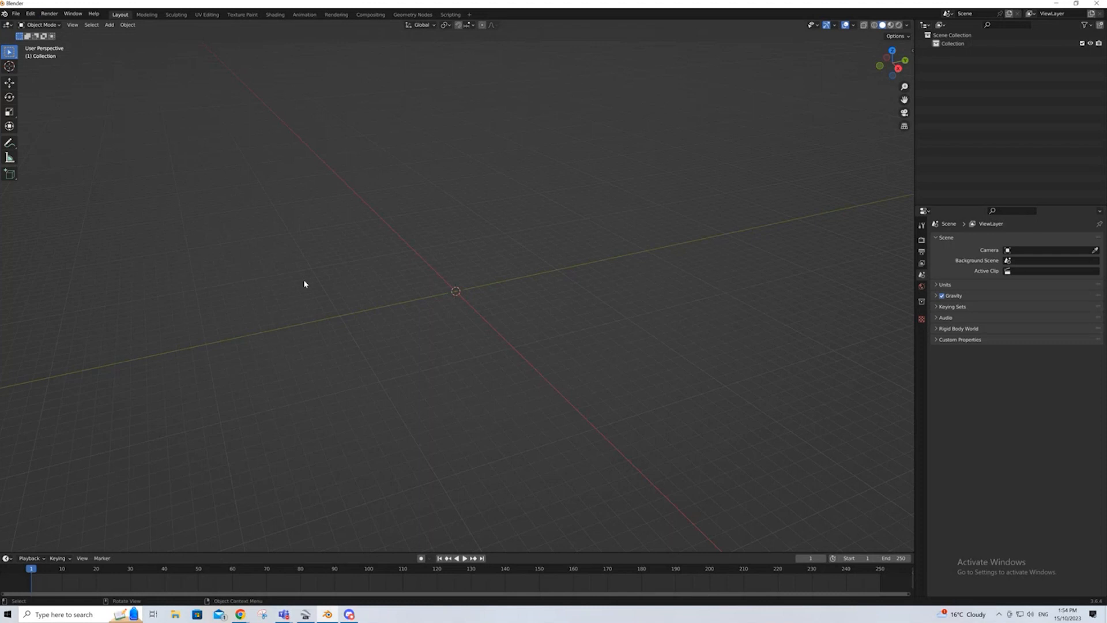
pyautogui.moveTo(430, 201)
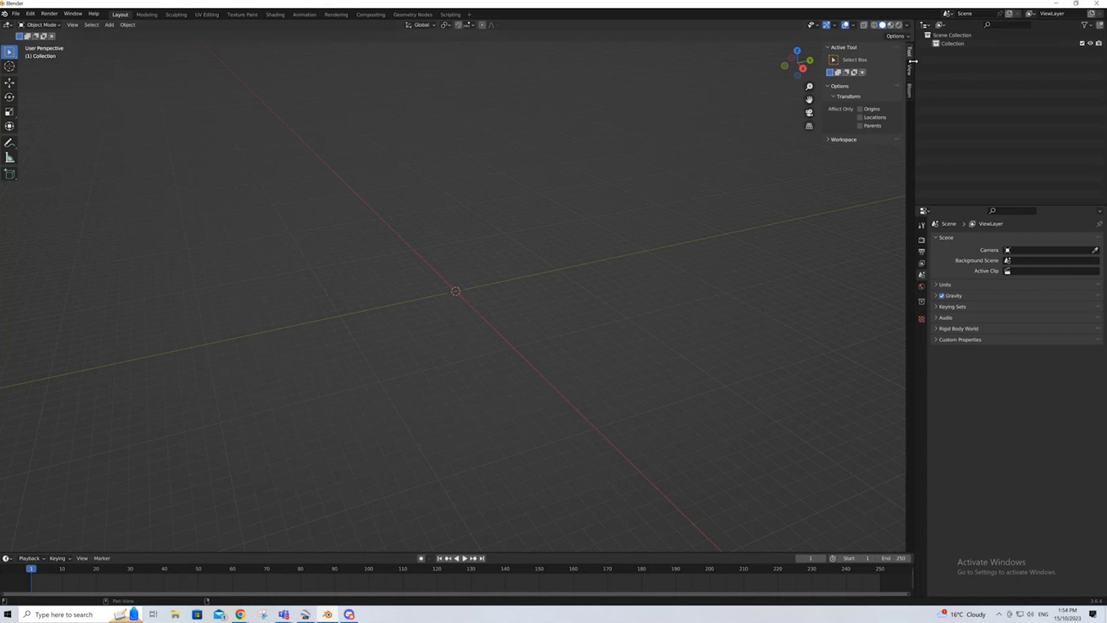
# Show the Blosm add-on panel with its extent coordinates and 3D import options.
pyautogui.click(911, 73)
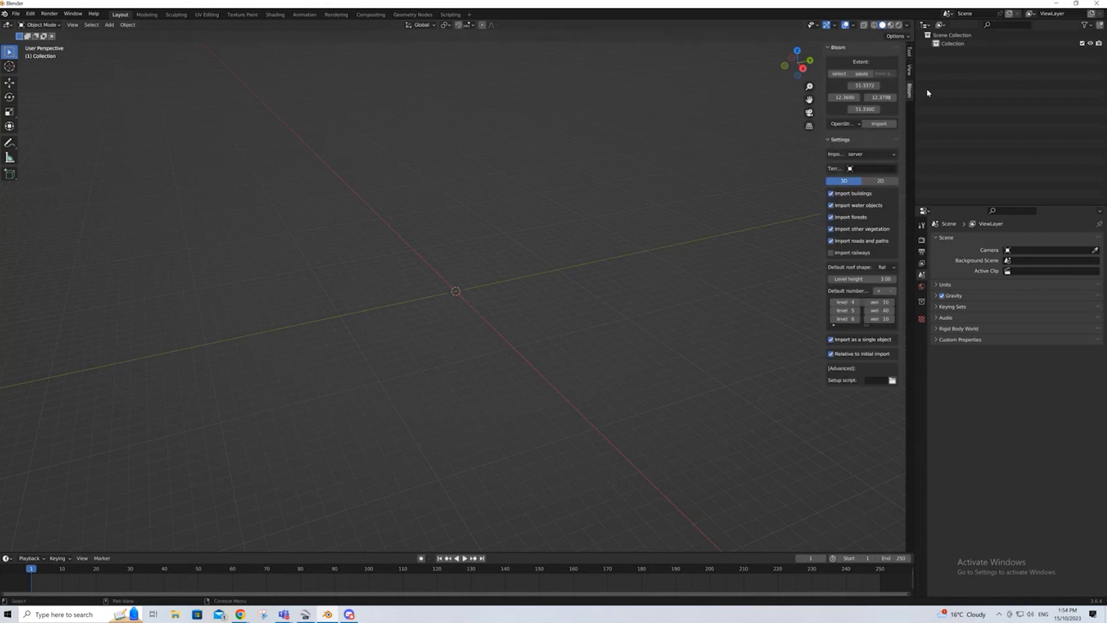
pyautogui.moveTo(452, 313)
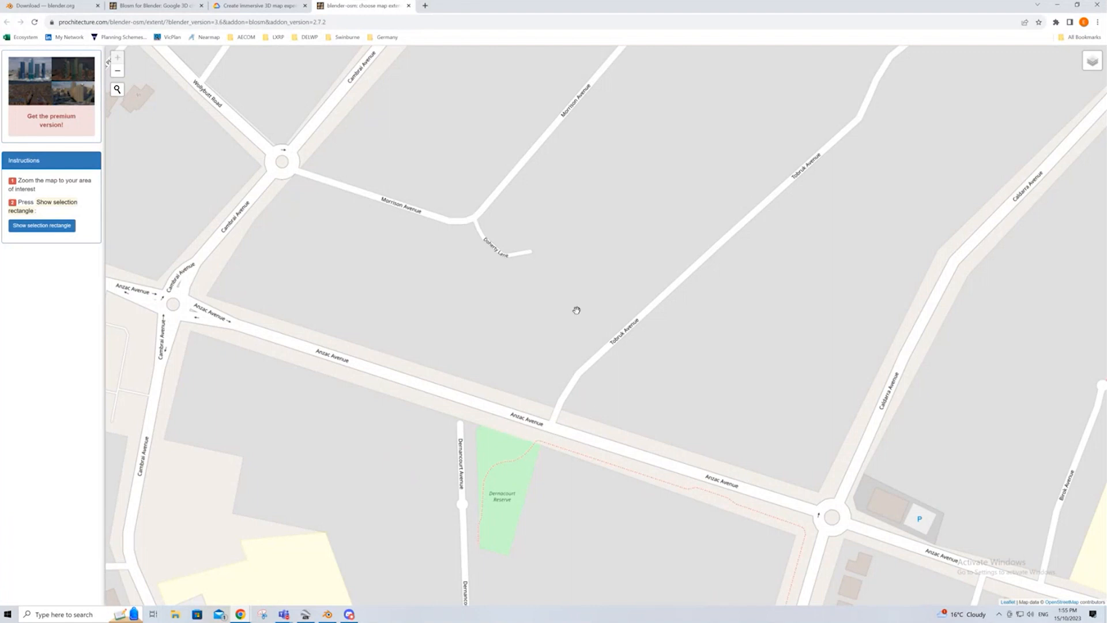
# Show the selection rectangle and shape it into a 0.3 × 0.3 km square around Anzac Avenue.
pyautogui.click(42, 224)
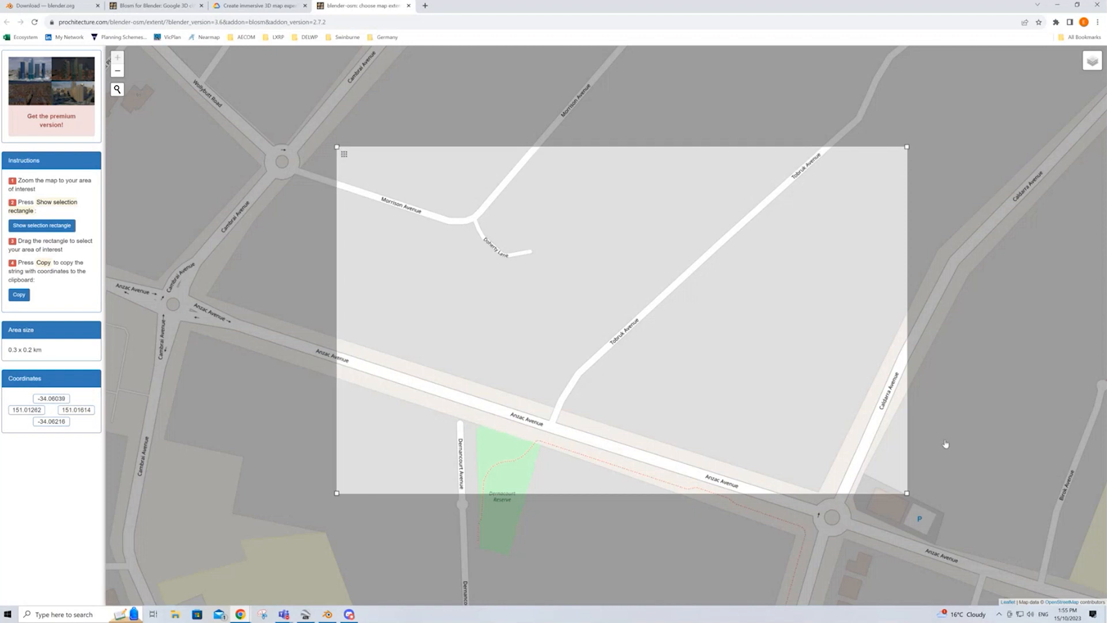
pyautogui.moveTo(906, 493); pyautogui.dragTo(818, 546)
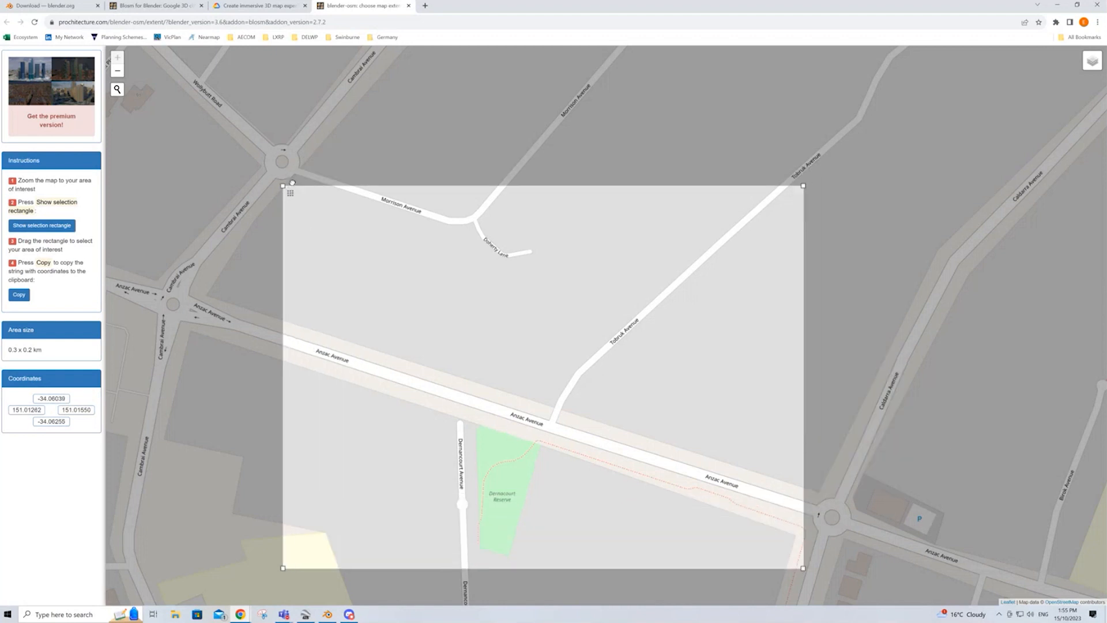
pyautogui.moveTo(283, 184); pyautogui.dragTo(303, 184)
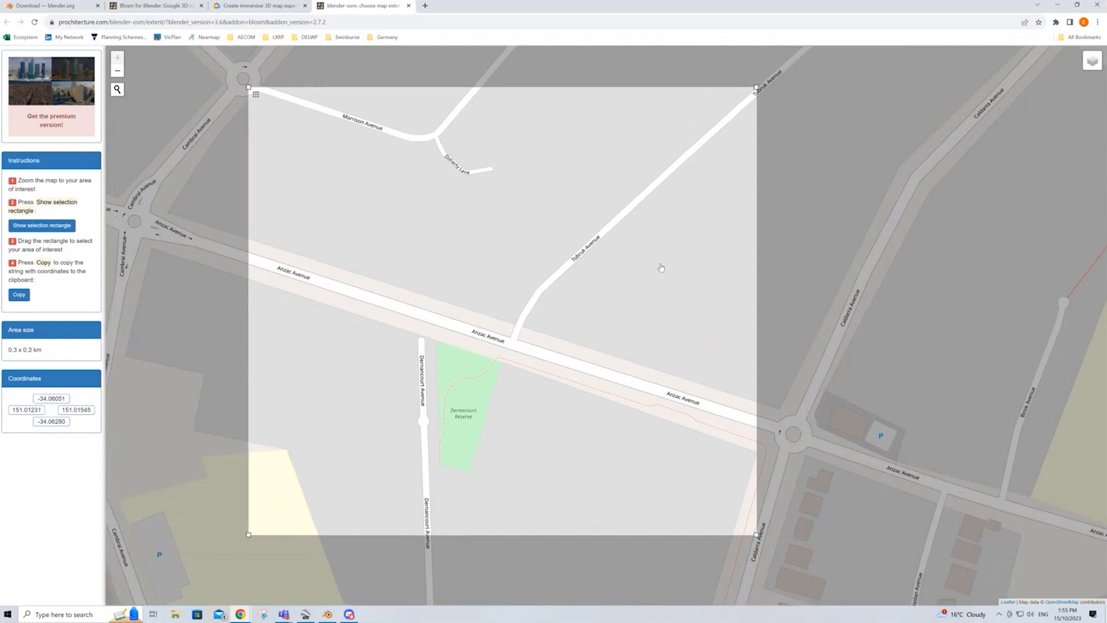
# Copy the selected area's coordinates for Blosm's extent.
pyautogui.click(18, 294)
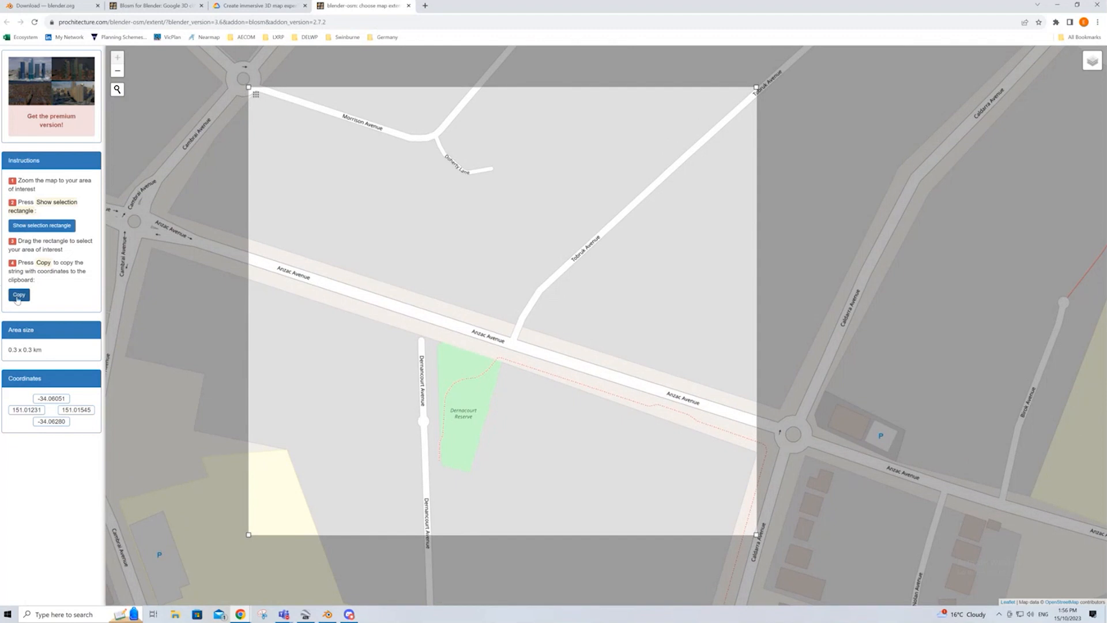
pyautogui.click(19, 294)
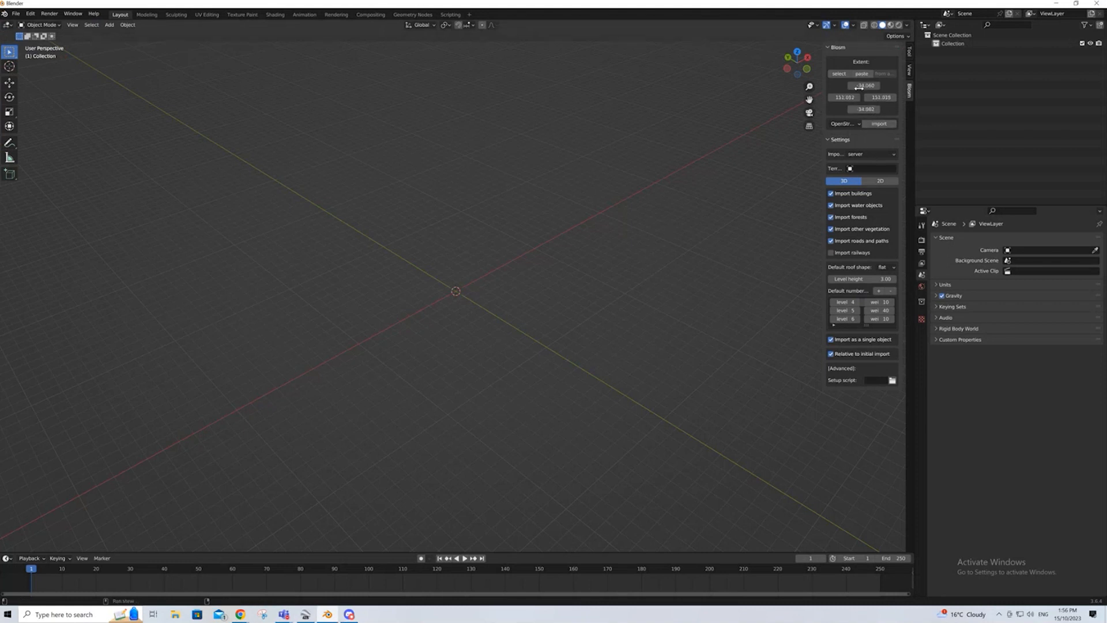
# Set the Blosm import data source to Google 3D Tiles.
pyautogui.click(843, 123)
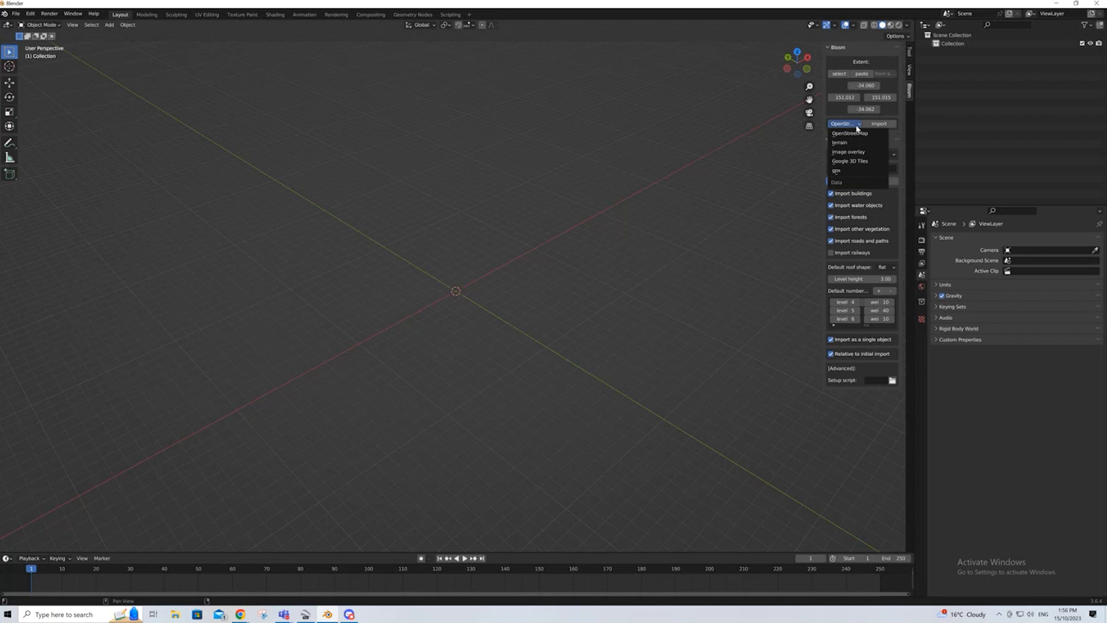
pyautogui.moveTo(844, 170)
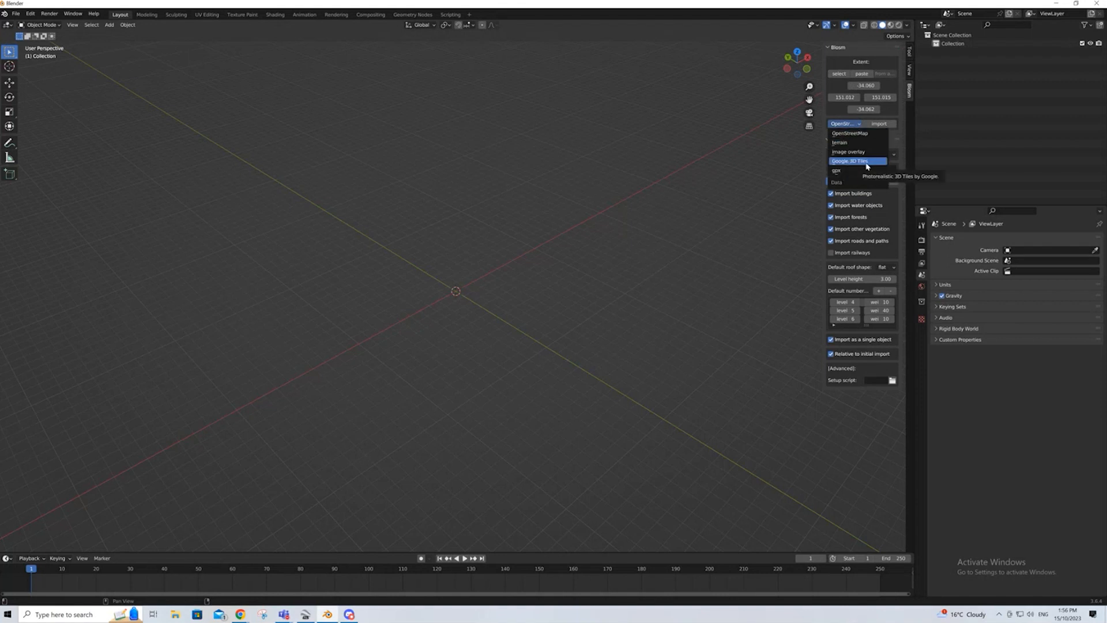
pyautogui.moveTo(847, 151)
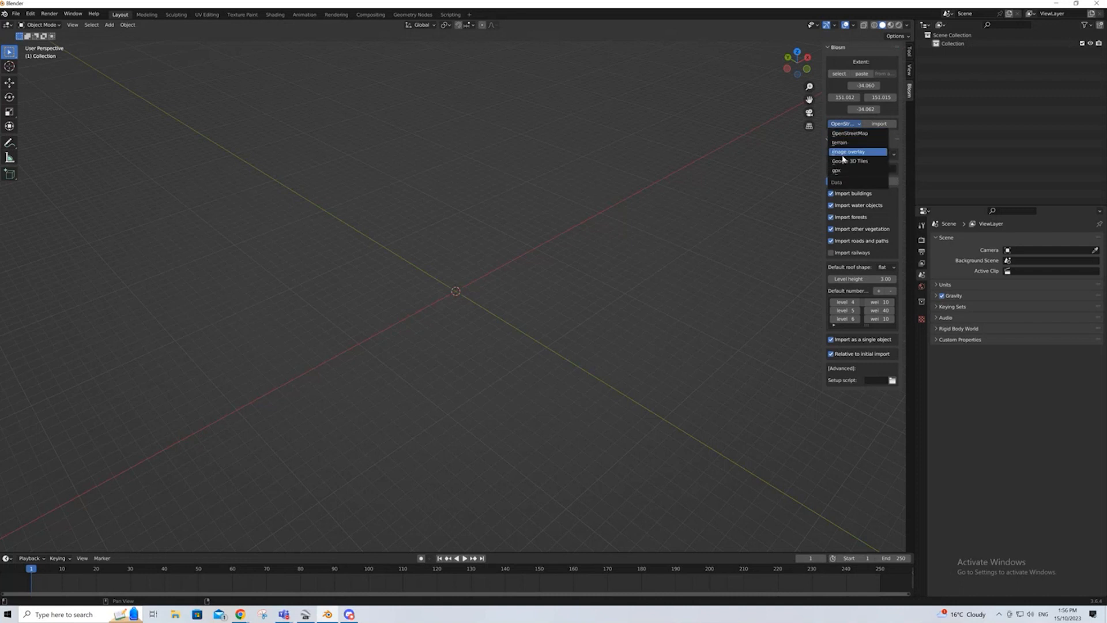
pyautogui.moveTo(854, 162)
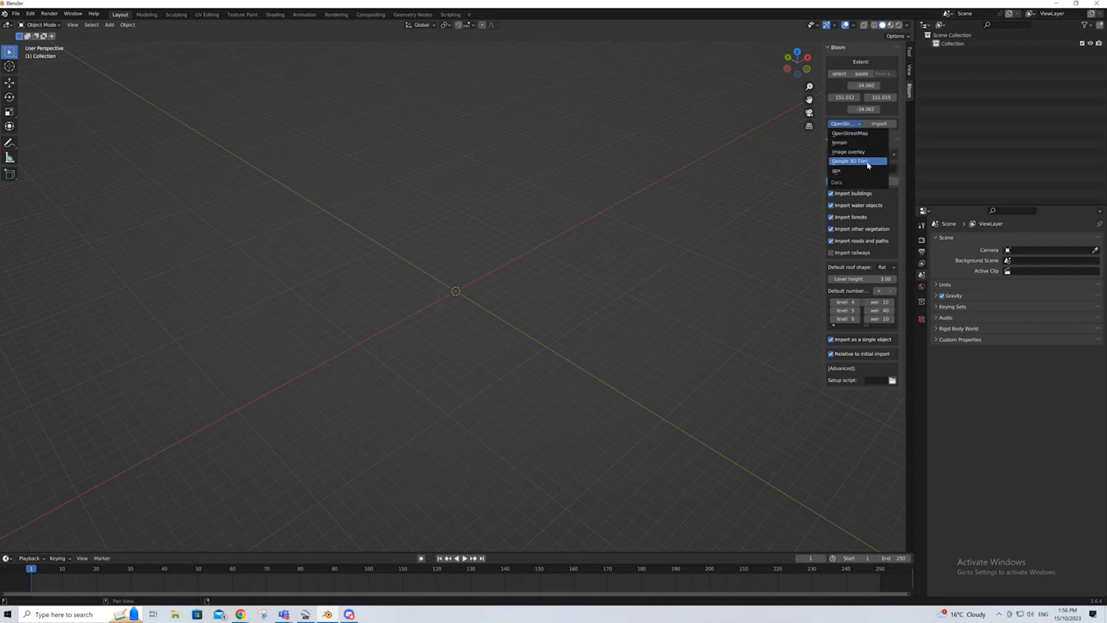
pyautogui.click(849, 160)
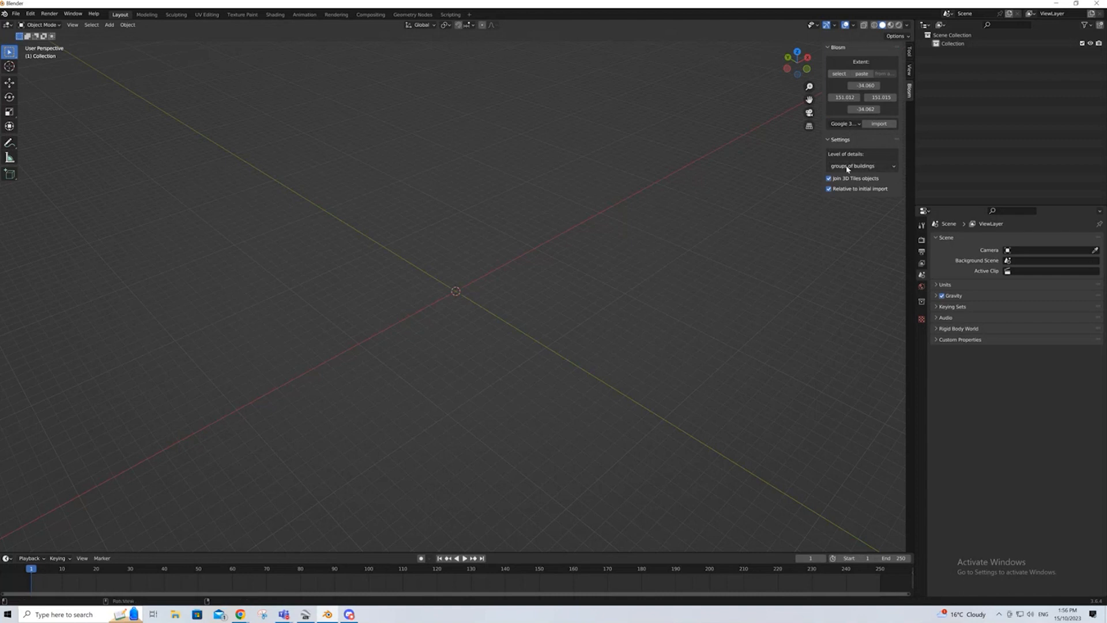
pyautogui.click(861, 165)
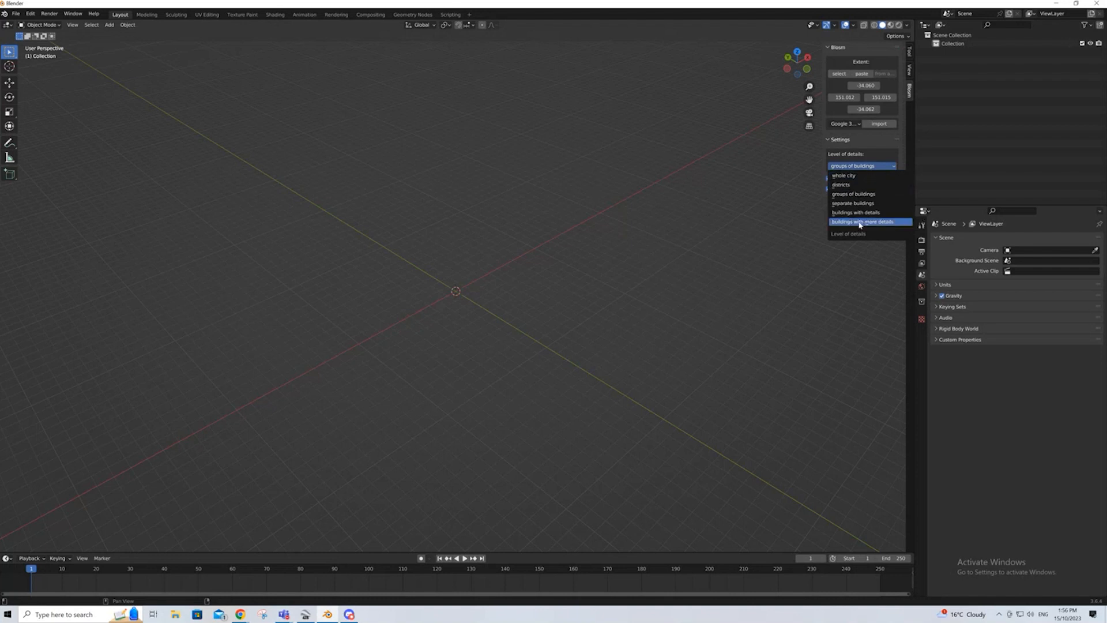
pyautogui.moveTo(857, 213)
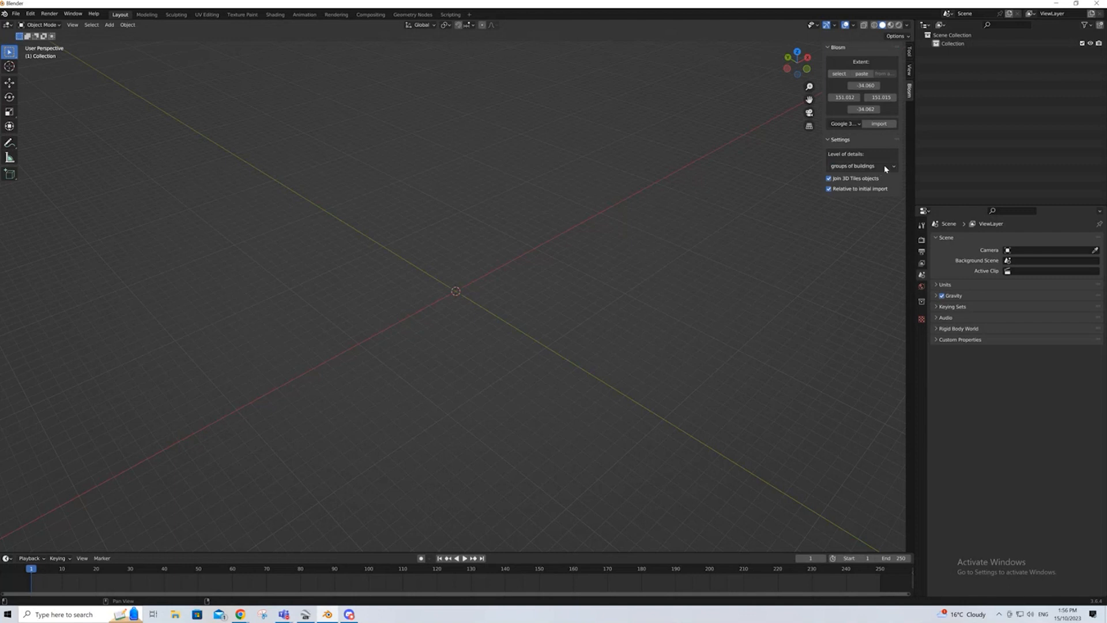
pyautogui.click(861, 165)
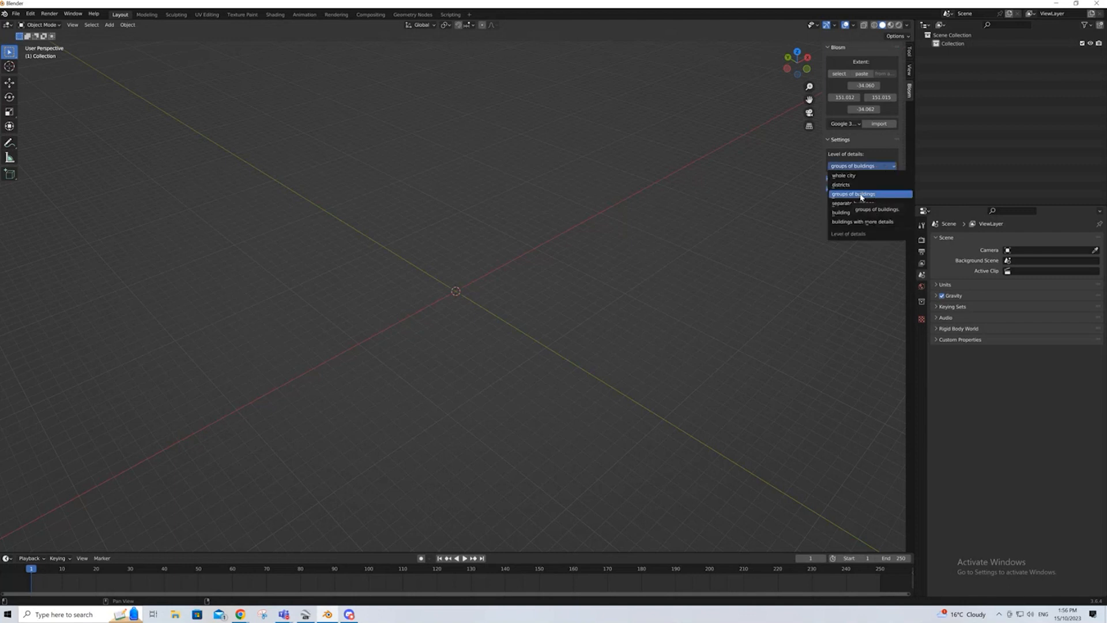
pyautogui.click(852, 194)
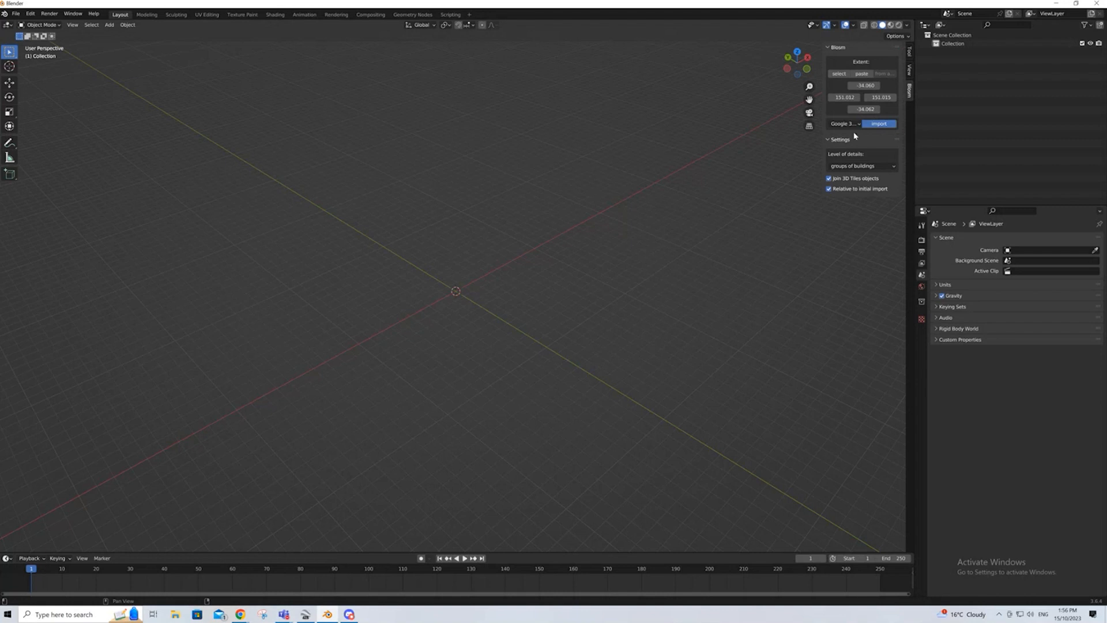
pyautogui.moveTo(526, 272)
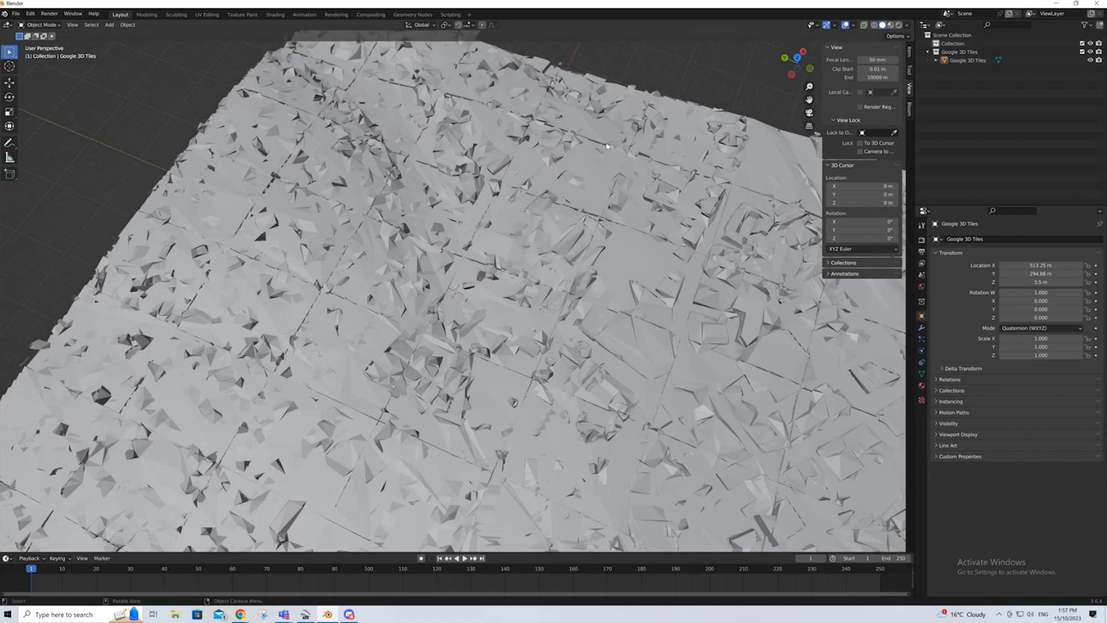
# Zoom out and orbit to inspect the imported patchy tile mesh.
pyautogui.scroll(-3)
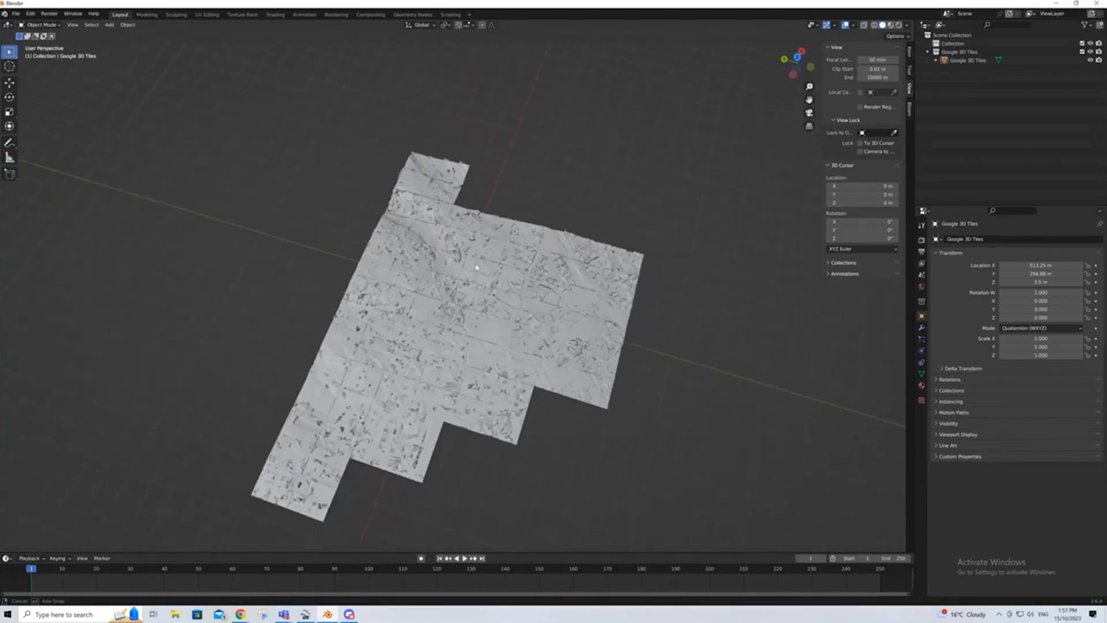
pyautogui.moveTo(480, 282); pyautogui.dragTo(452, 319)
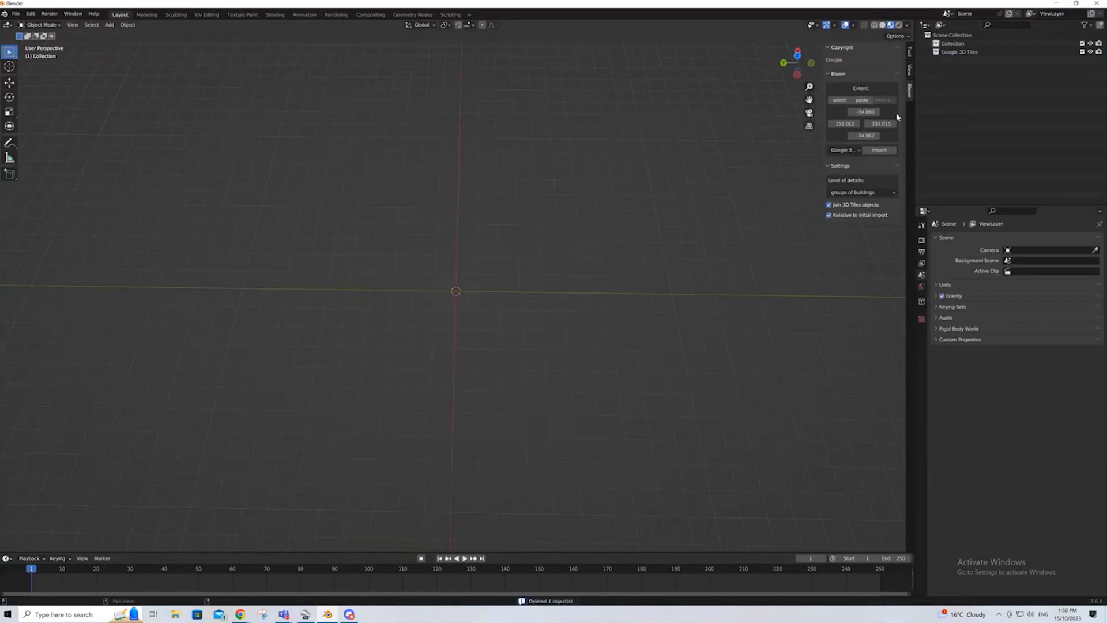
# Set the level of detail to 'buildings with more details'.
pyautogui.click(845, 150)
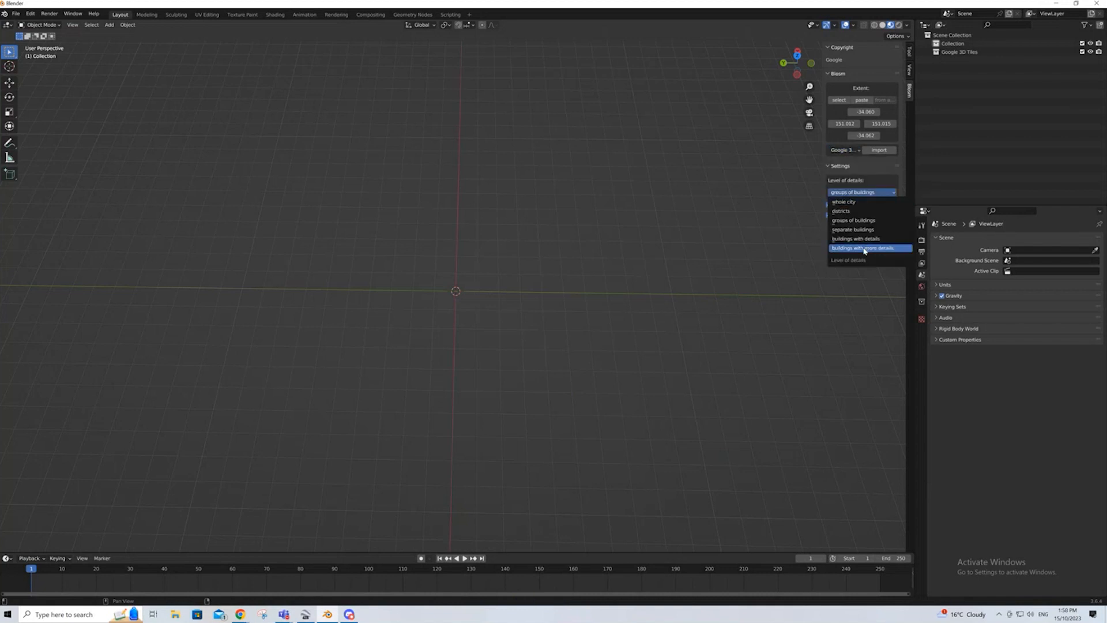
pyautogui.click(862, 248)
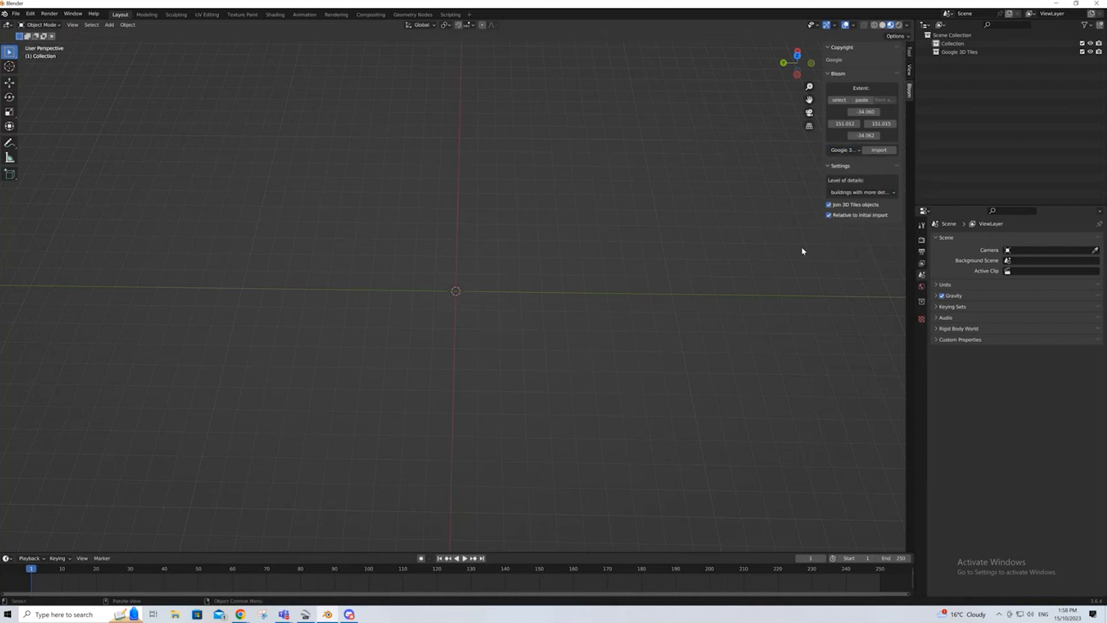
pyautogui.moveTo(521, 291)
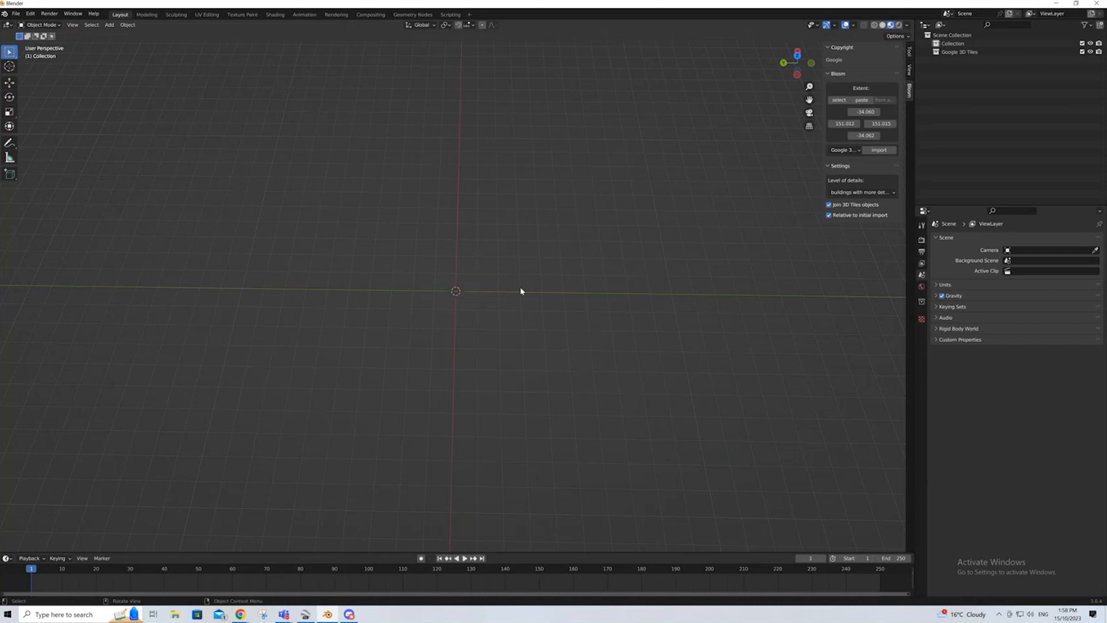
pyautogui.moveTo(525, 294)
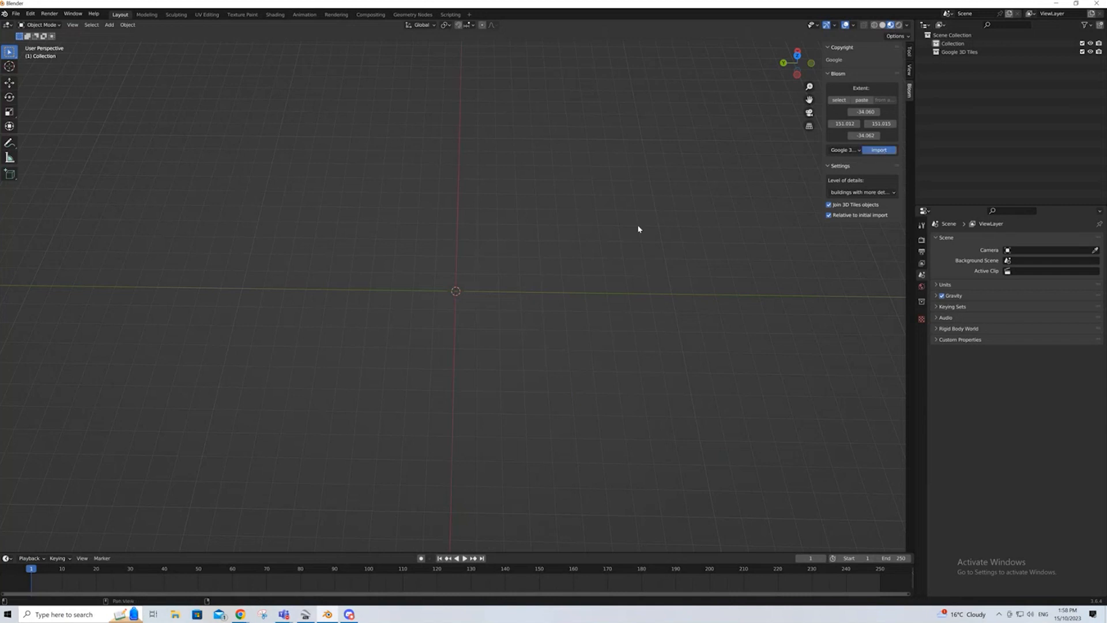
pyautogui.click(878, 150)
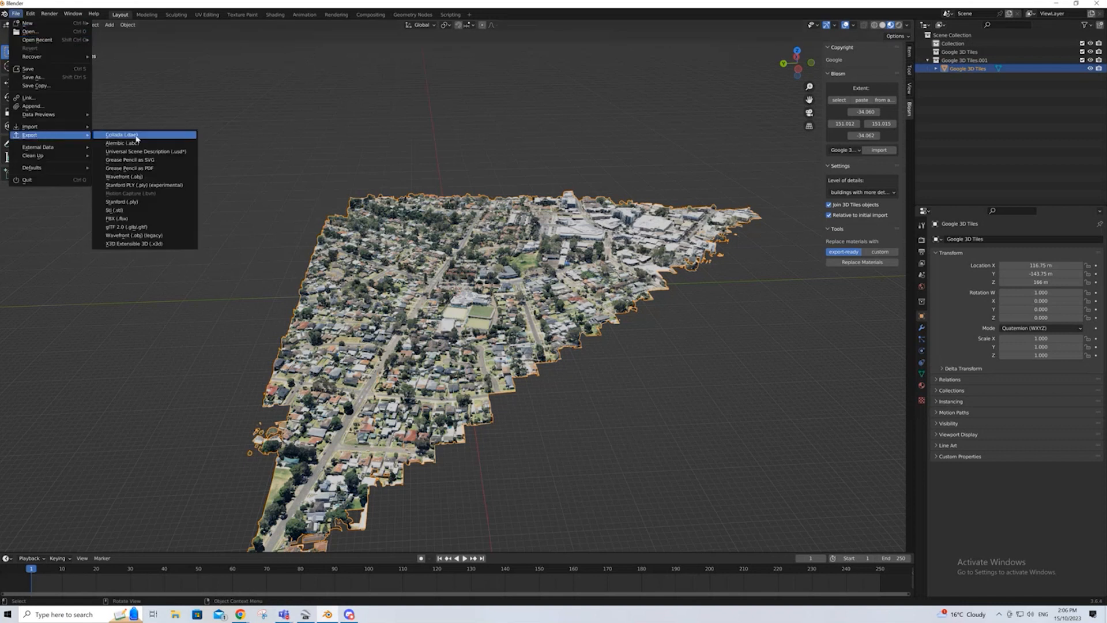
pyautogui.moveTo(127, 228)
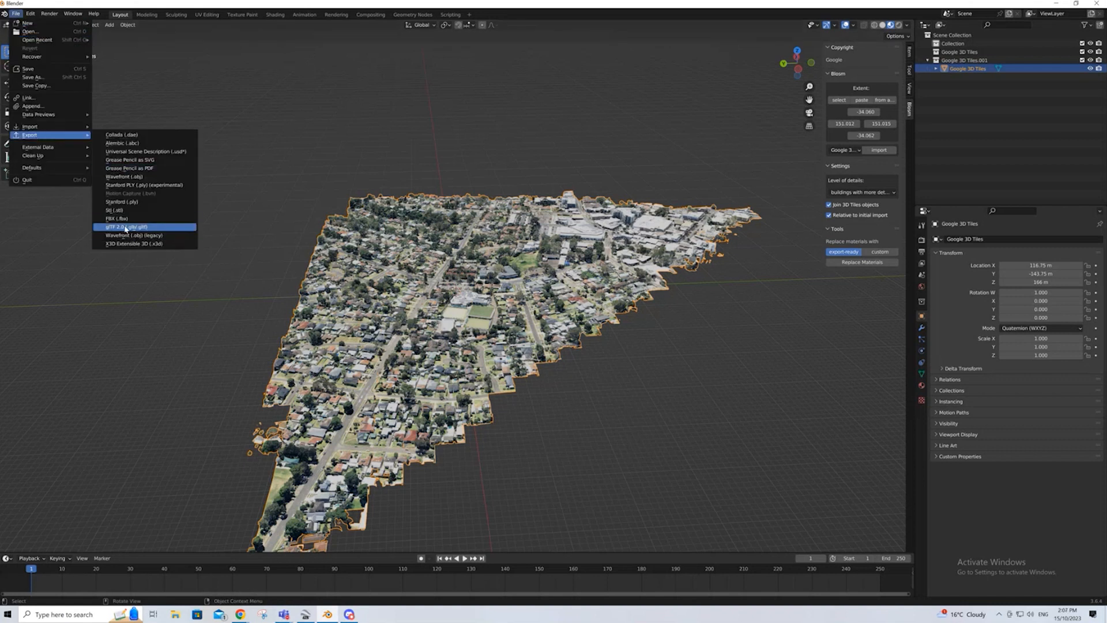
pyautogui.moveTo(116, 217)
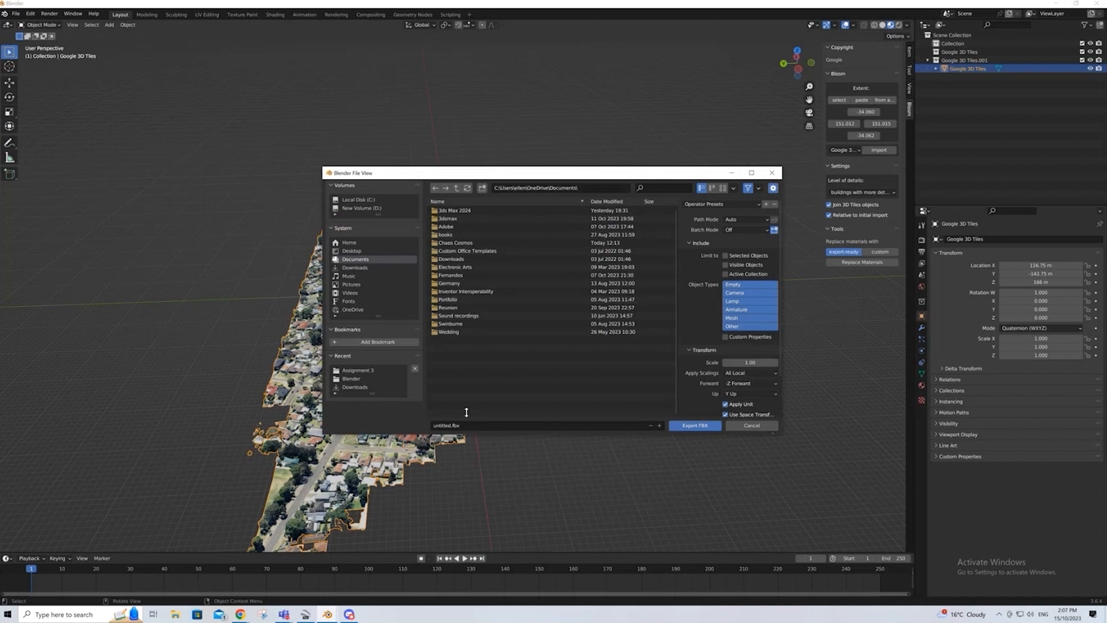
# Point the export at the Dynamic Modelling of Cities folder with file name t.fbx.
pyautogui.doubleClick(451, 323)
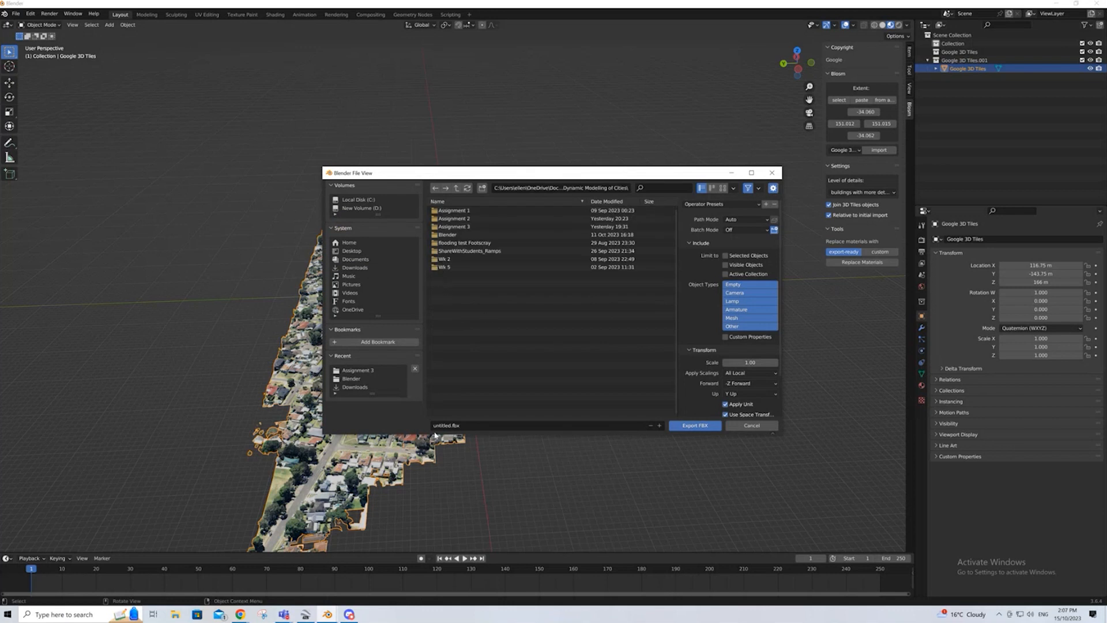
pyautogui.doubleClick(447, 425)
pyautogui.write('1')
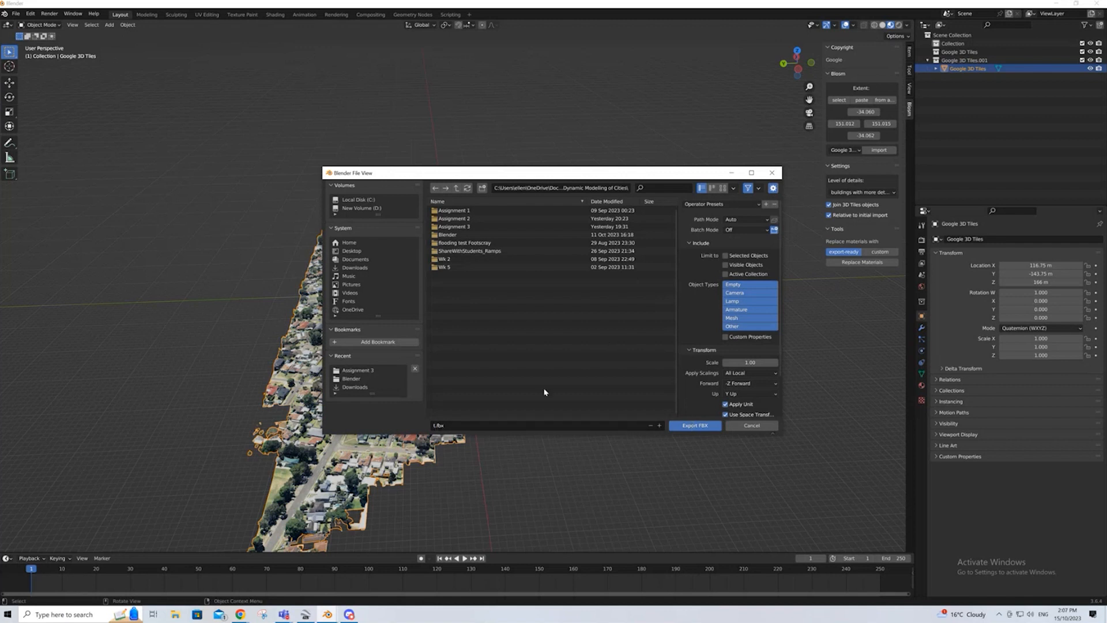
# Export the FBX with textures copied and only the selected object types included.
pyautogui.click(745, 219)
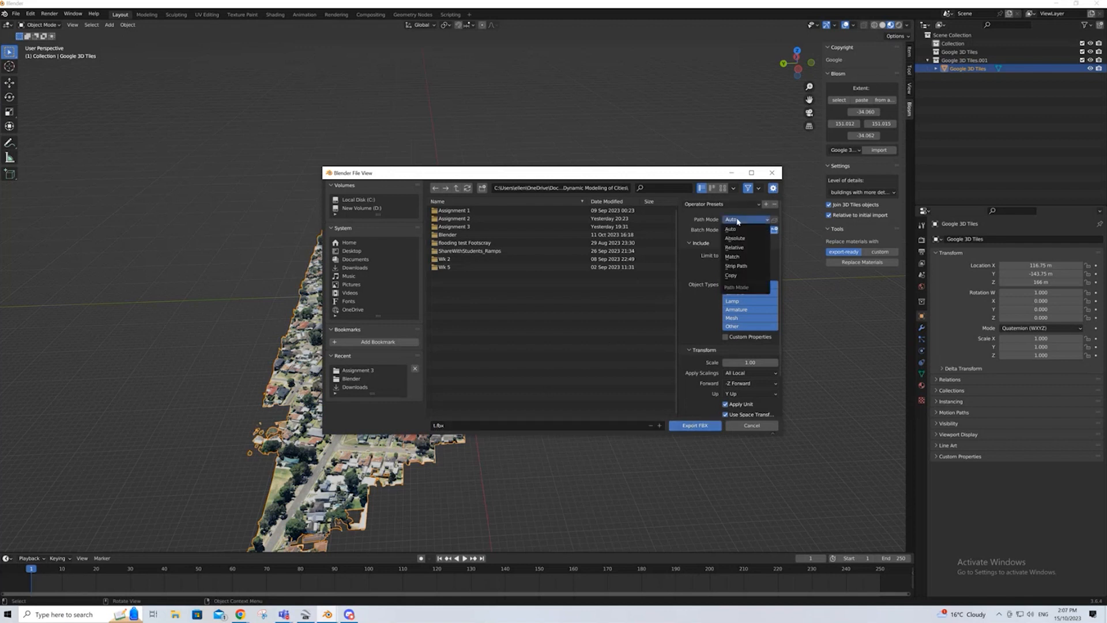
pyautogui.click(731, 274)
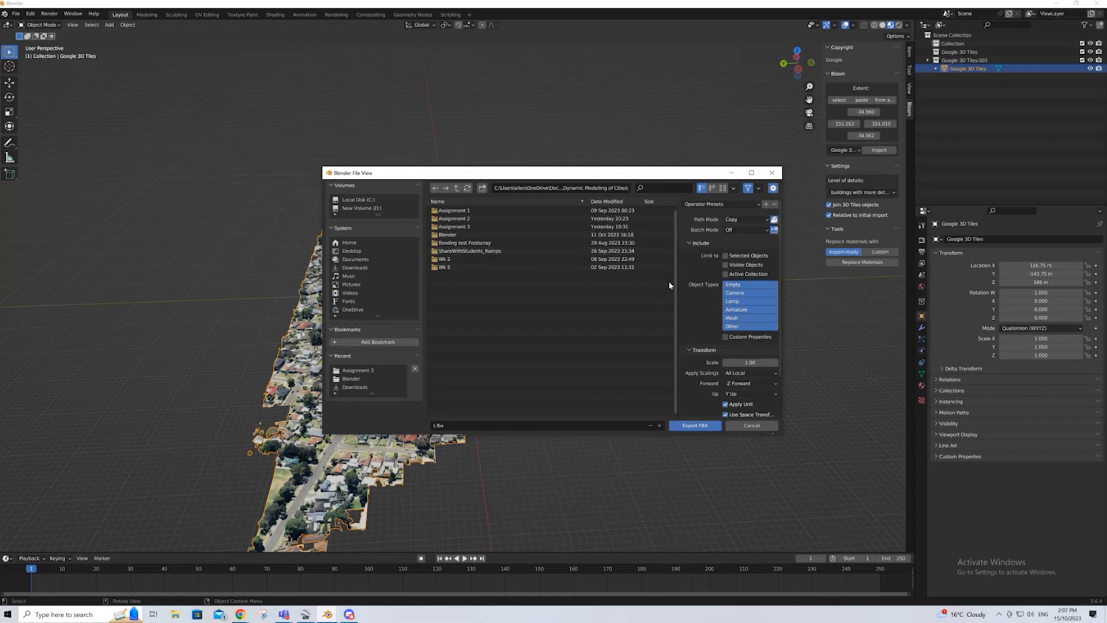
pyautogui.click(725, 255)
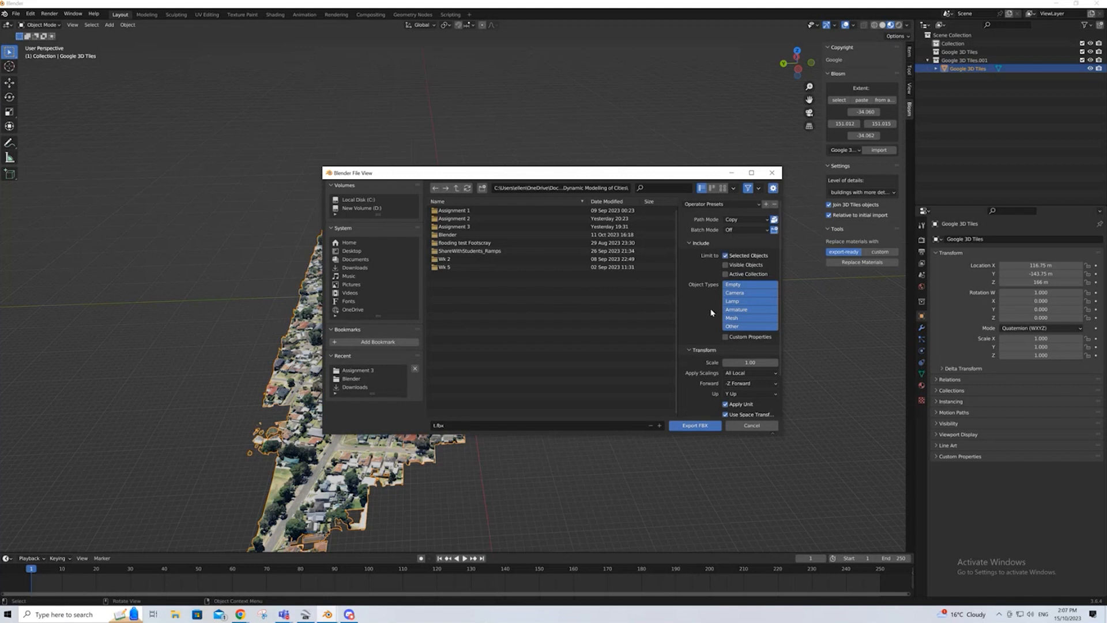
pyautogui.moveTo(694, 426)
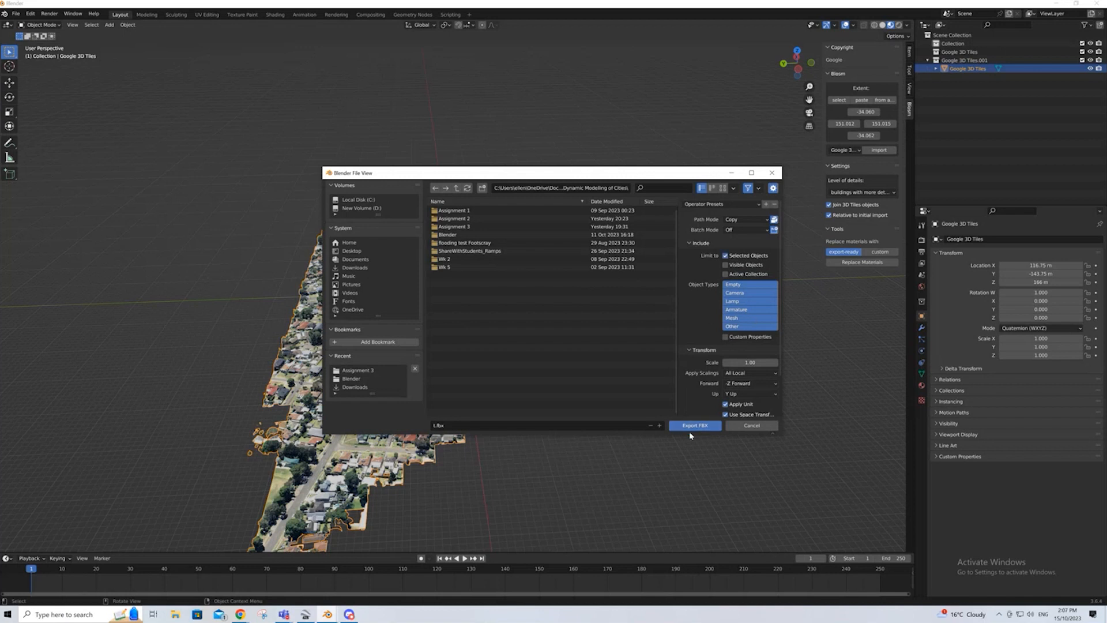
pyautogui.click(694, 425)
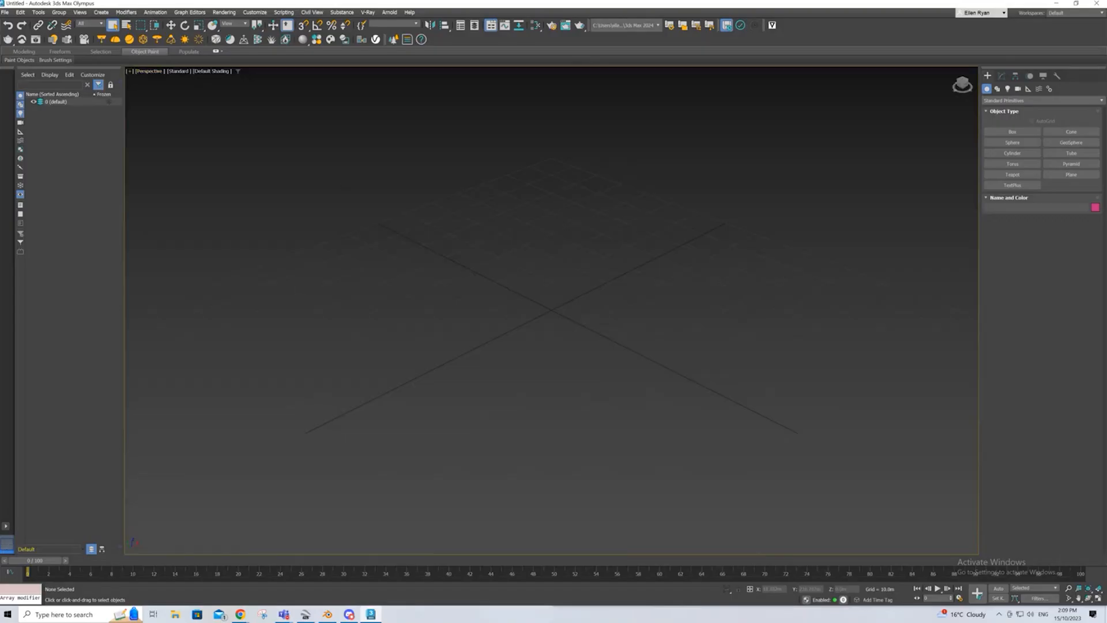
# Import t.fbx from the Dynamic Modelling of Cities folder into 3ds Max.
pyautogui.click(5, 11)
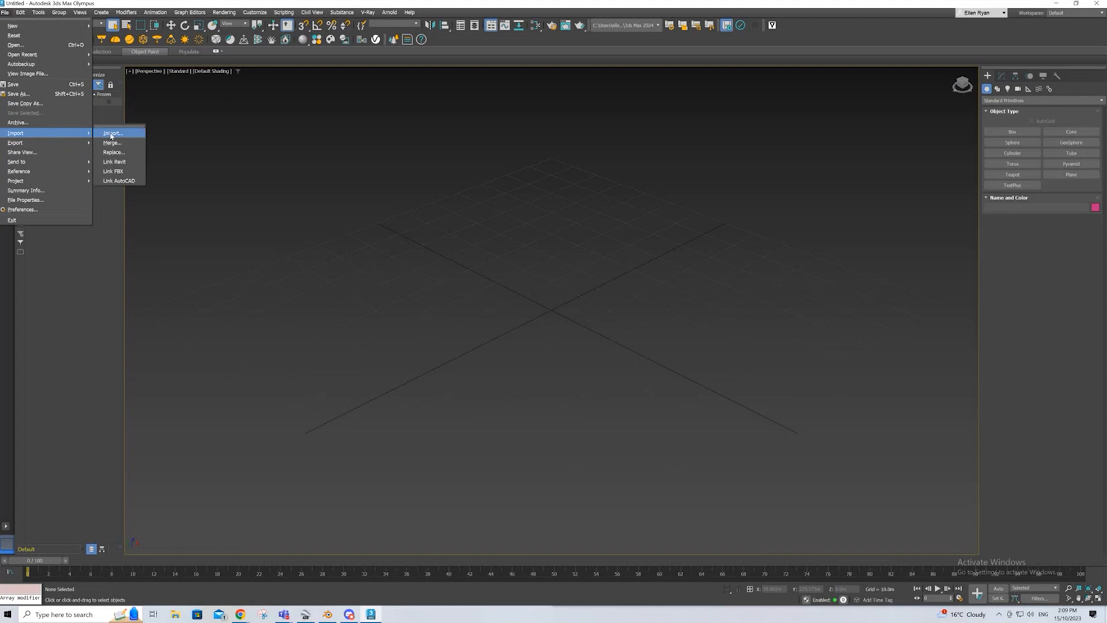
pyautogui.click(111, 133)
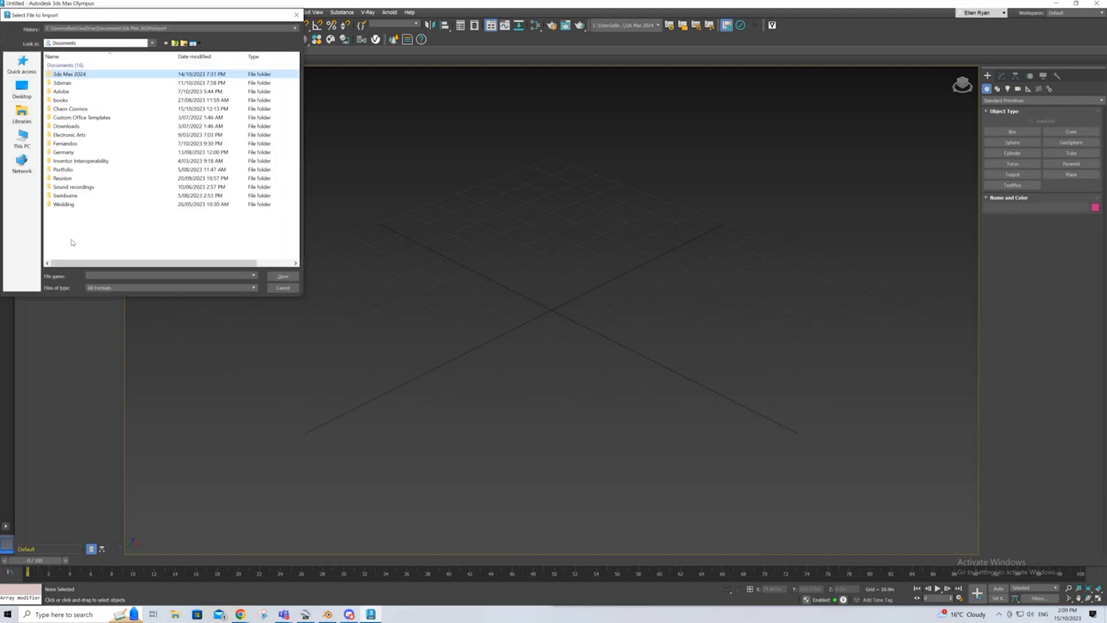
pyautogui.doubleClick(68, 74)
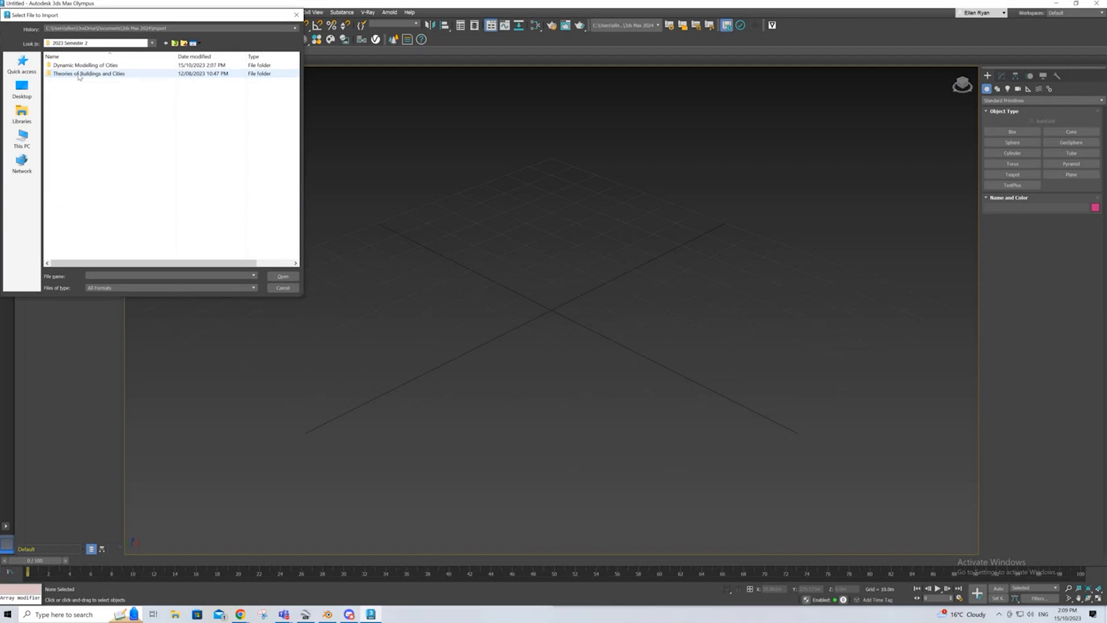
pyautogui.doubleClick(84, 65)
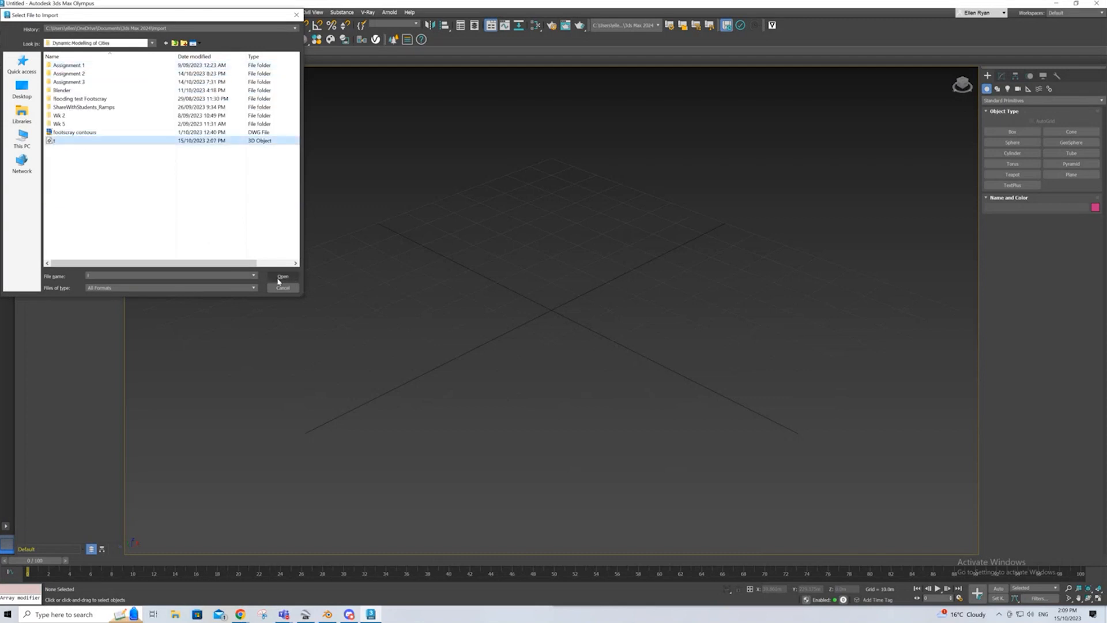
pyautogui.click(283, 275)
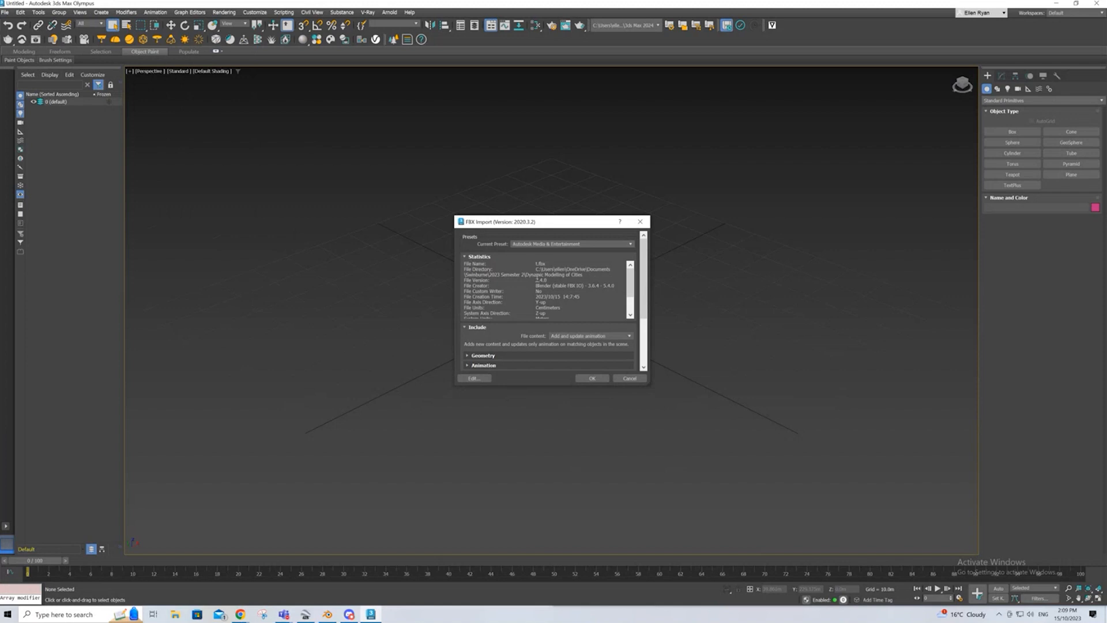
# Confirm the FBX import settings so the untextured grey suburb mesh appears.
pyautogui.scroll(-3)
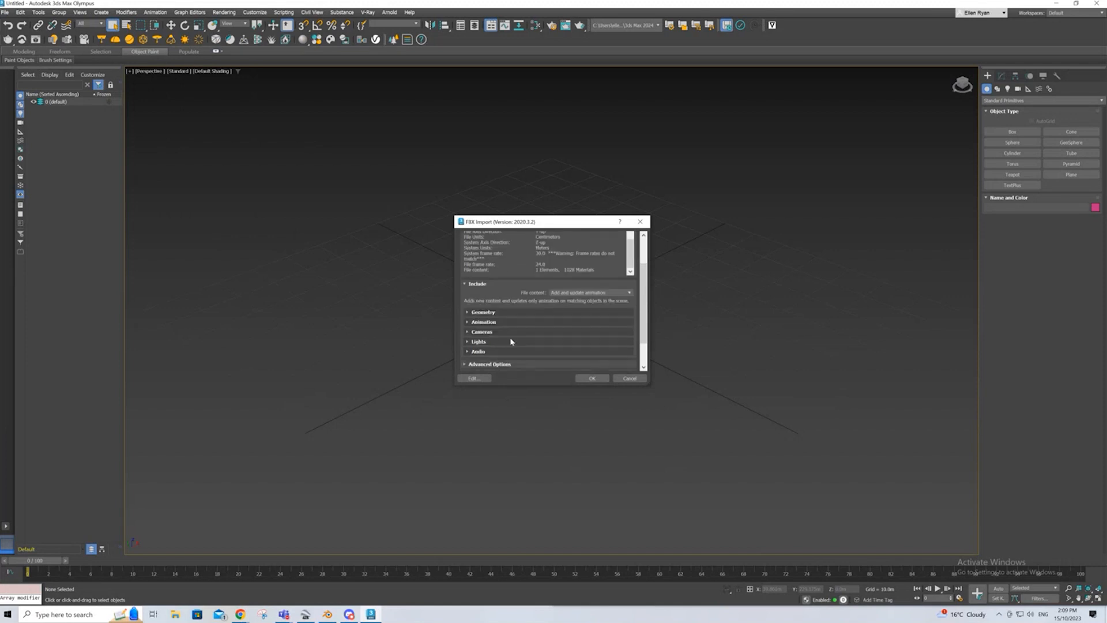
pyautogui.click(591, 378)
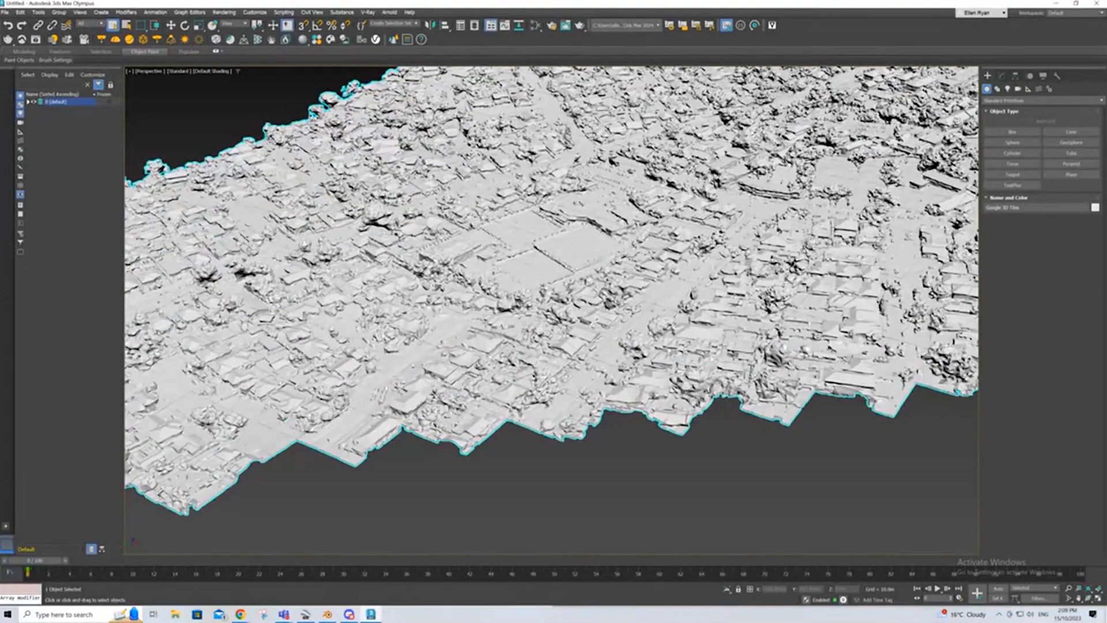
pyautogui.moveTo(542, 361)
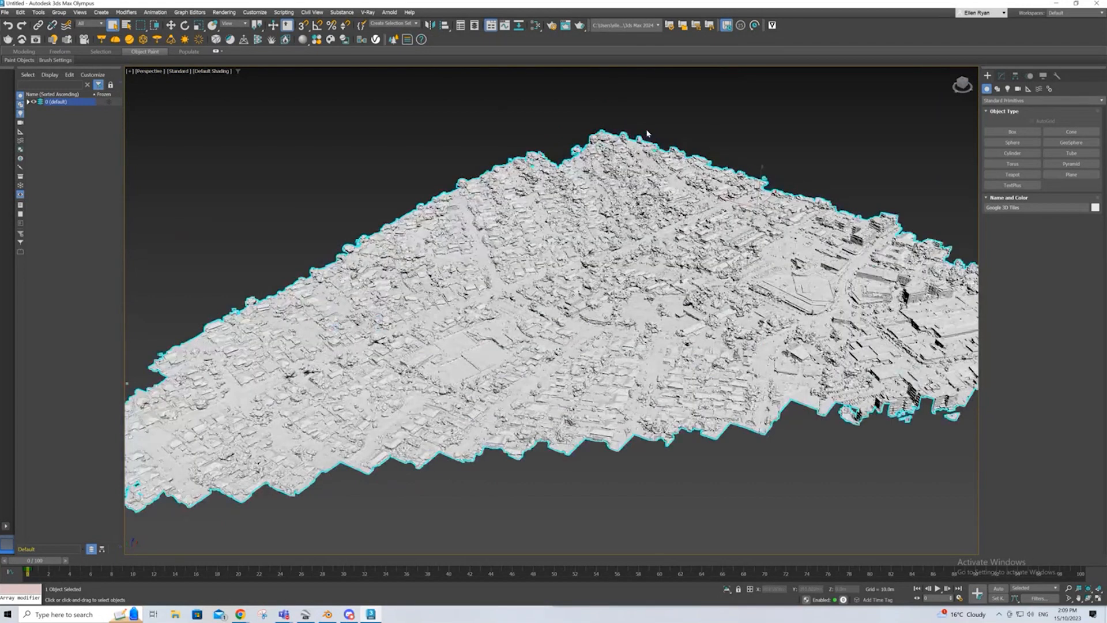
pyautogui.scroll(-3)
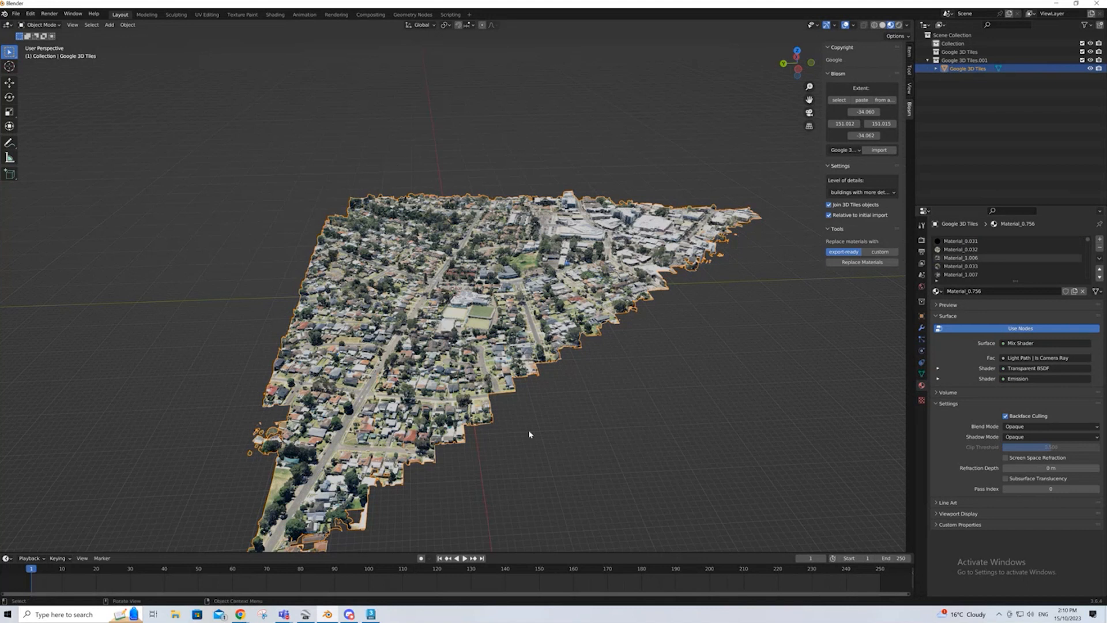
pyautogui.moveTo(339, 175)
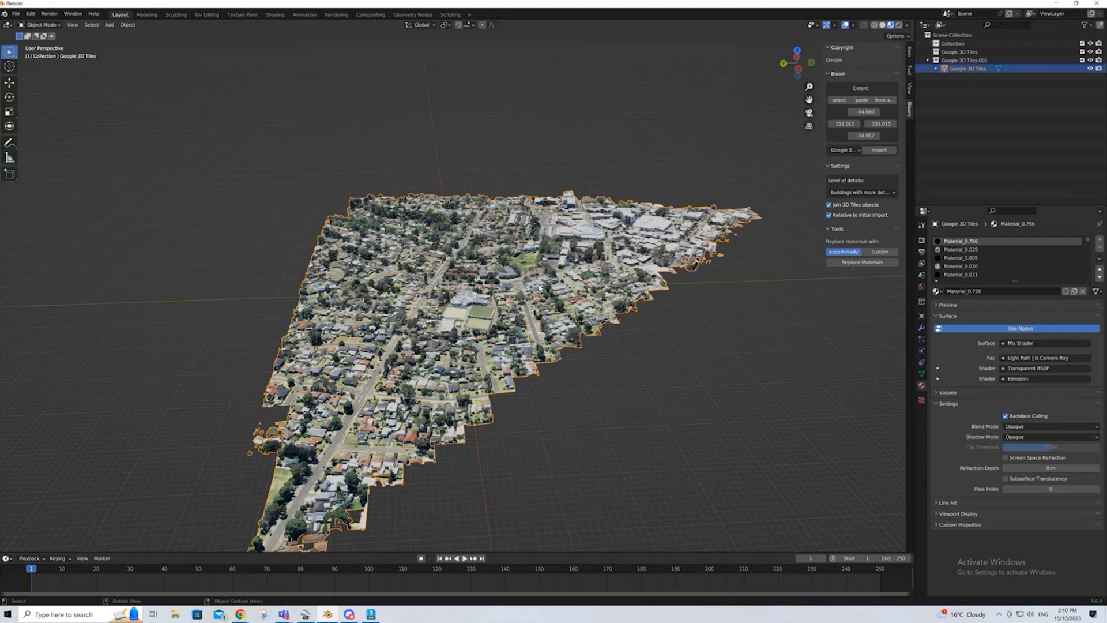
pyautogui.moveTo(439, 234)
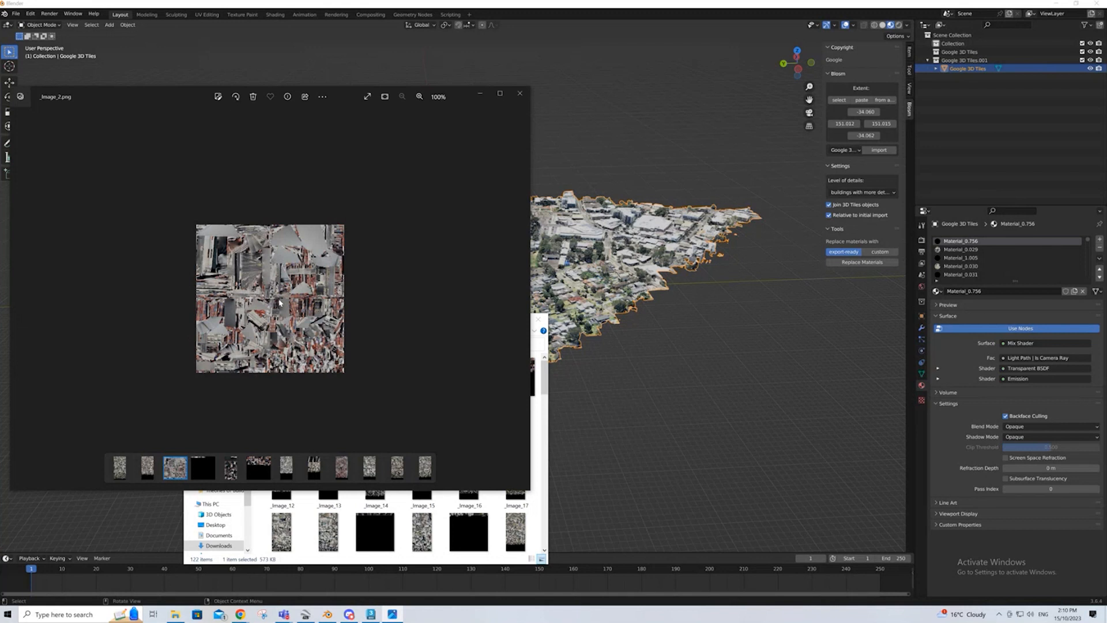
pyautogui.moveTo(461, 208)
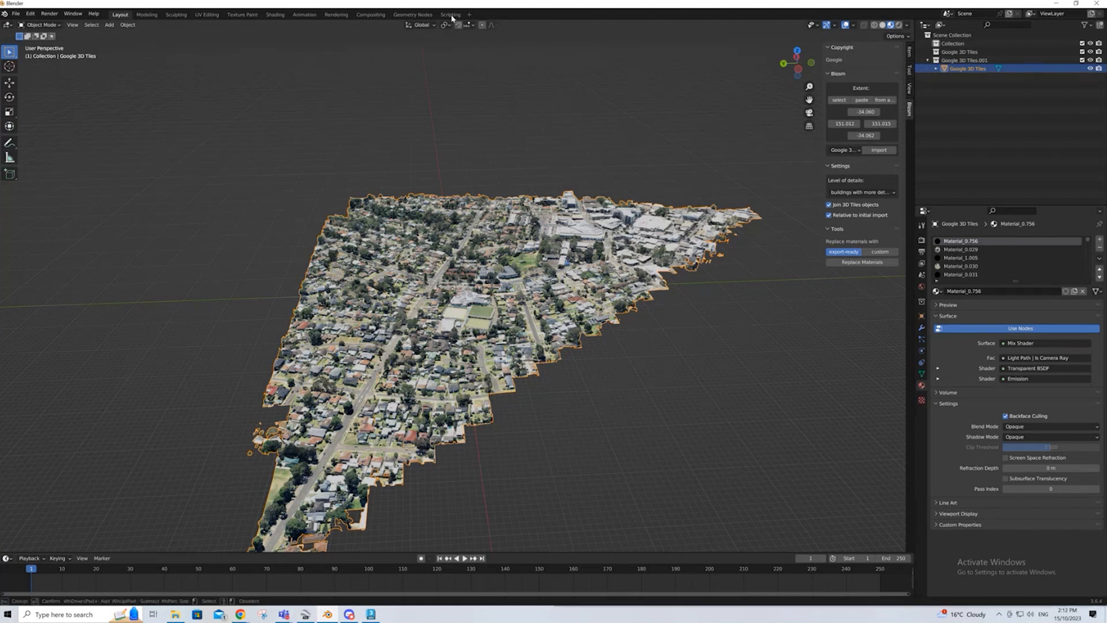
# Create a new text block in the Scripting workspace for the material conversion script.
pyautogui.click(449, 14)
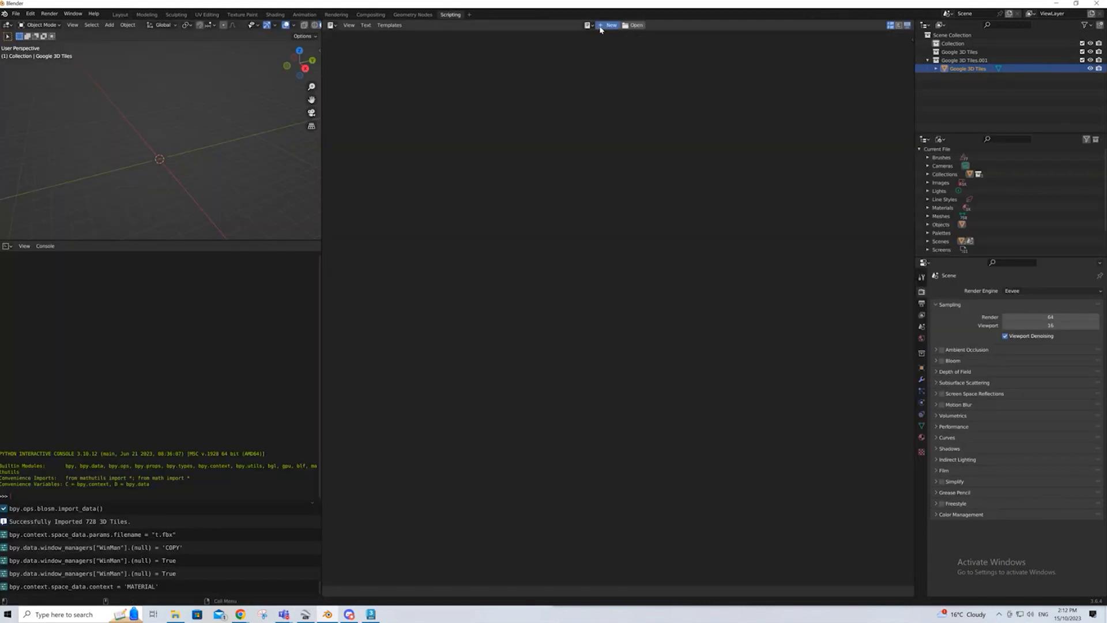
pyautogui.click(609, 25)
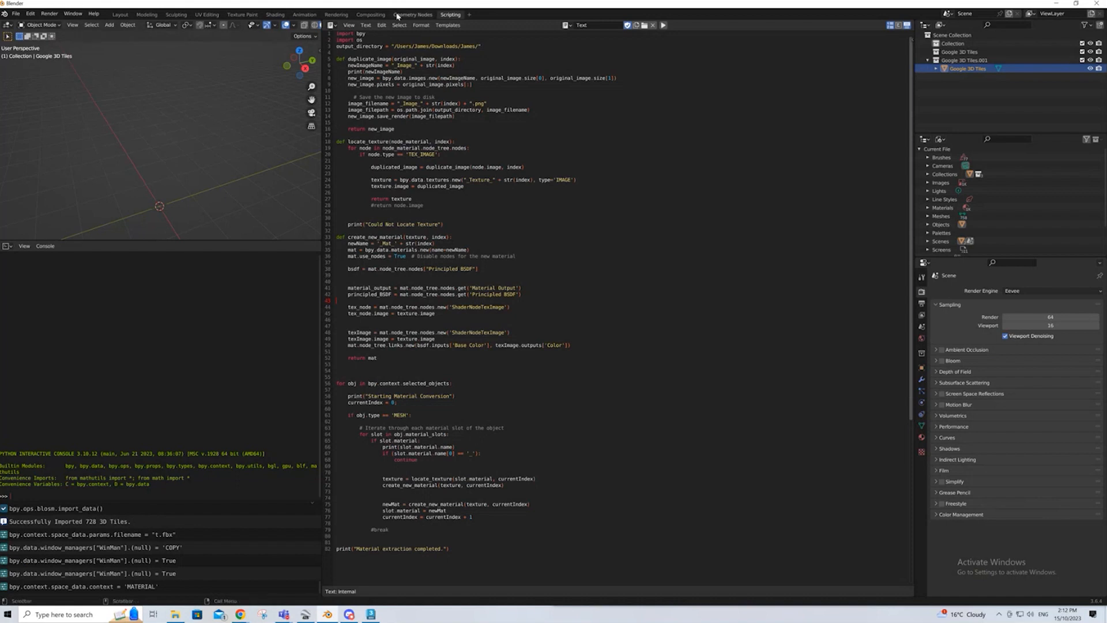
pyautogui.click(119, 14)
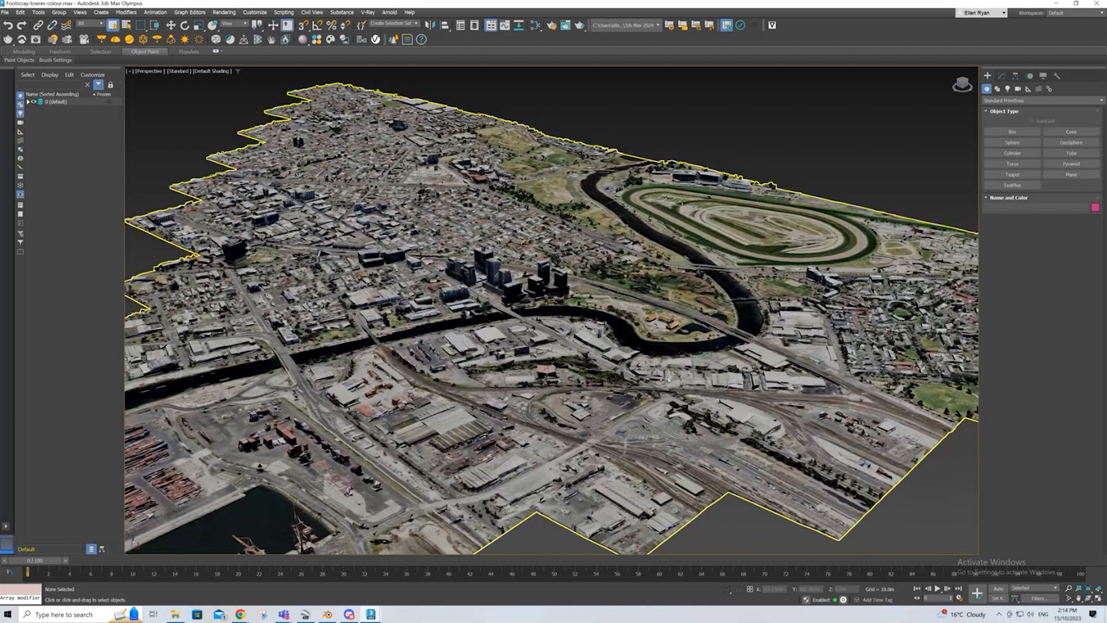
pyautogui.moveTo(650, 304)
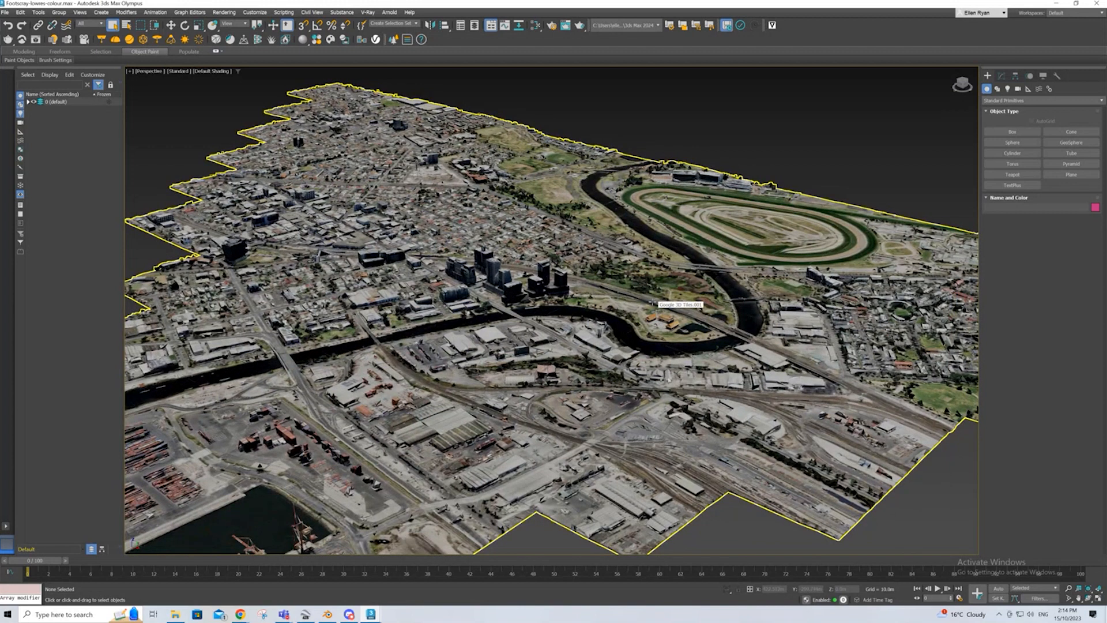
pyautogui.moveTo(635, 266)
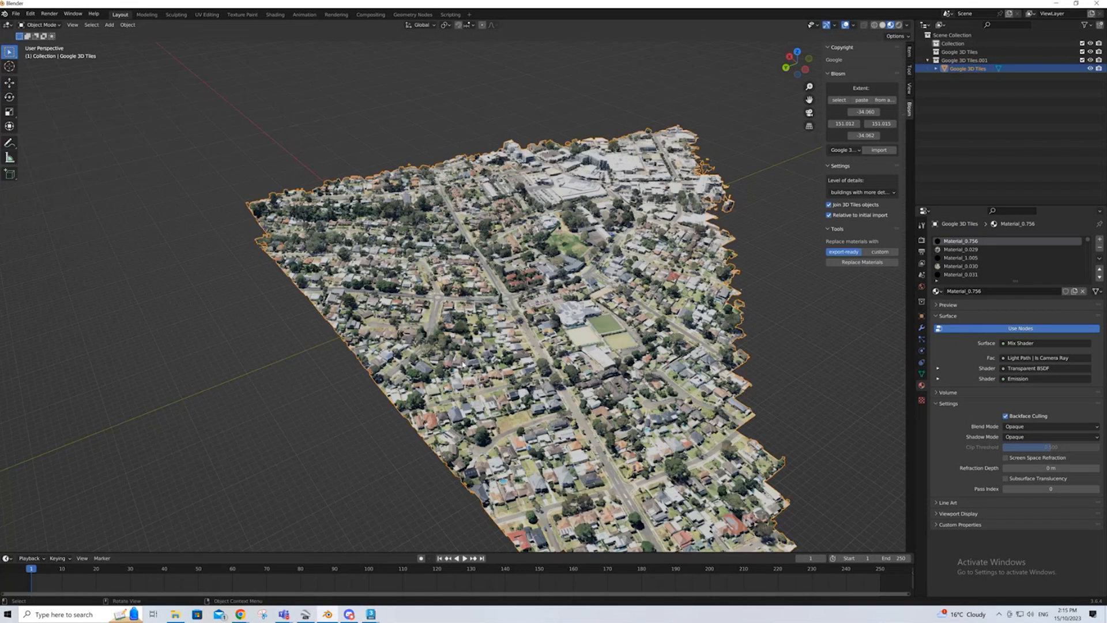
pyautogui.moveTo(603, 335)
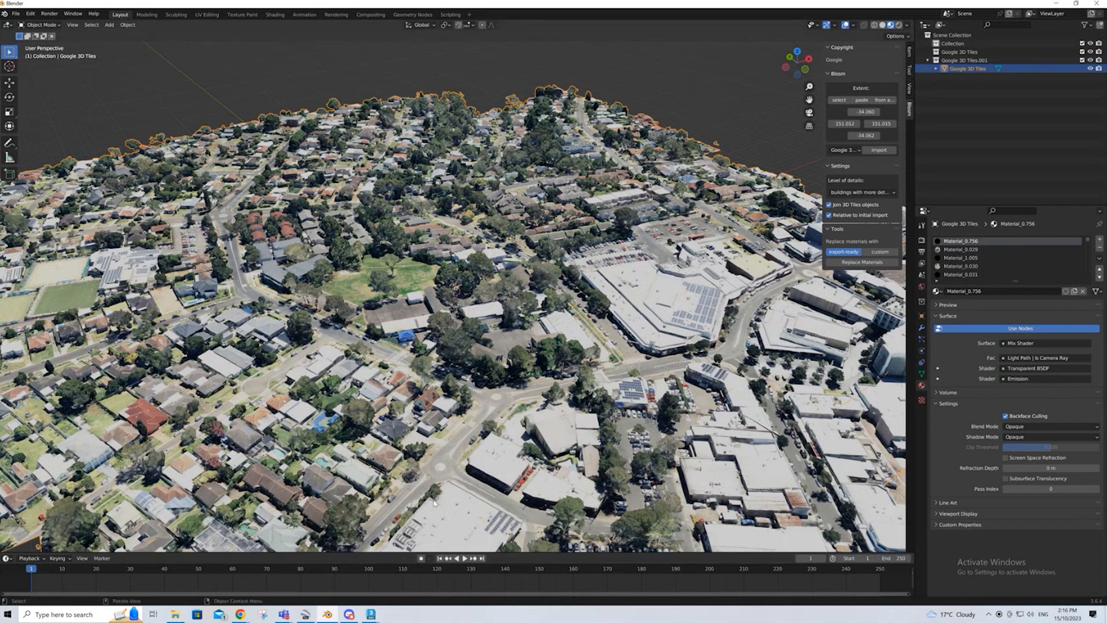
# Tilt the view low along the suburb's edge to inspect building and tree detail.
pyautogui.moveTo(466, 282); pyautogui.dragTo(466, 480)
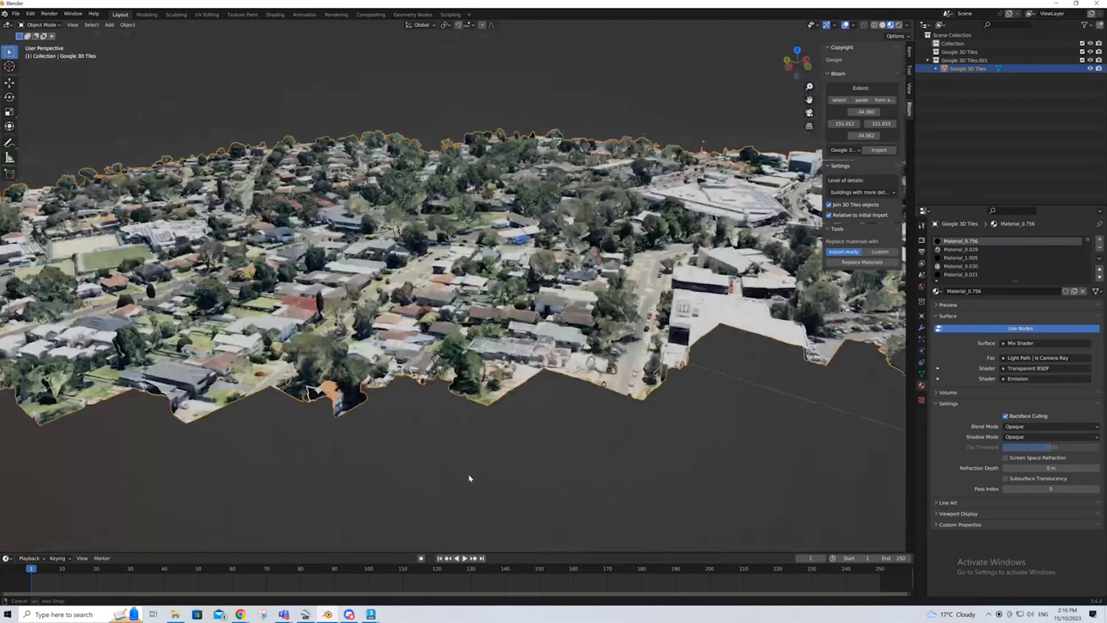